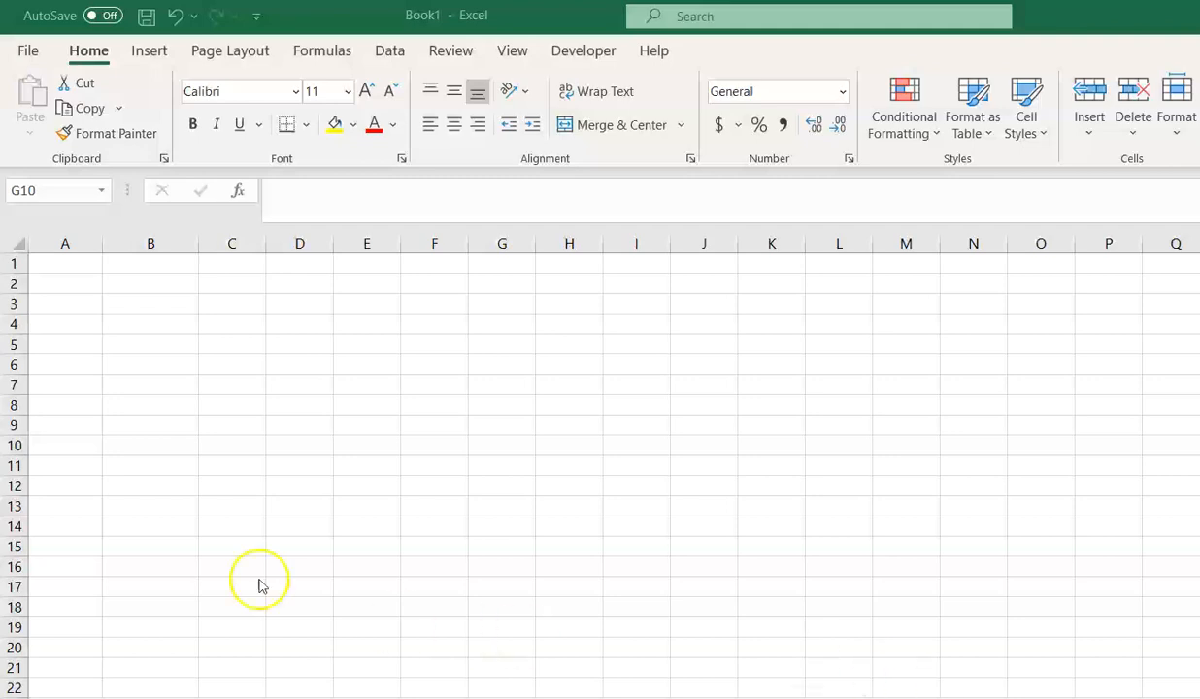
Enter headers 'Month' in A1 and 'No-show Rate' in B1, with 'January' started in A2.
left_click(501, 445)
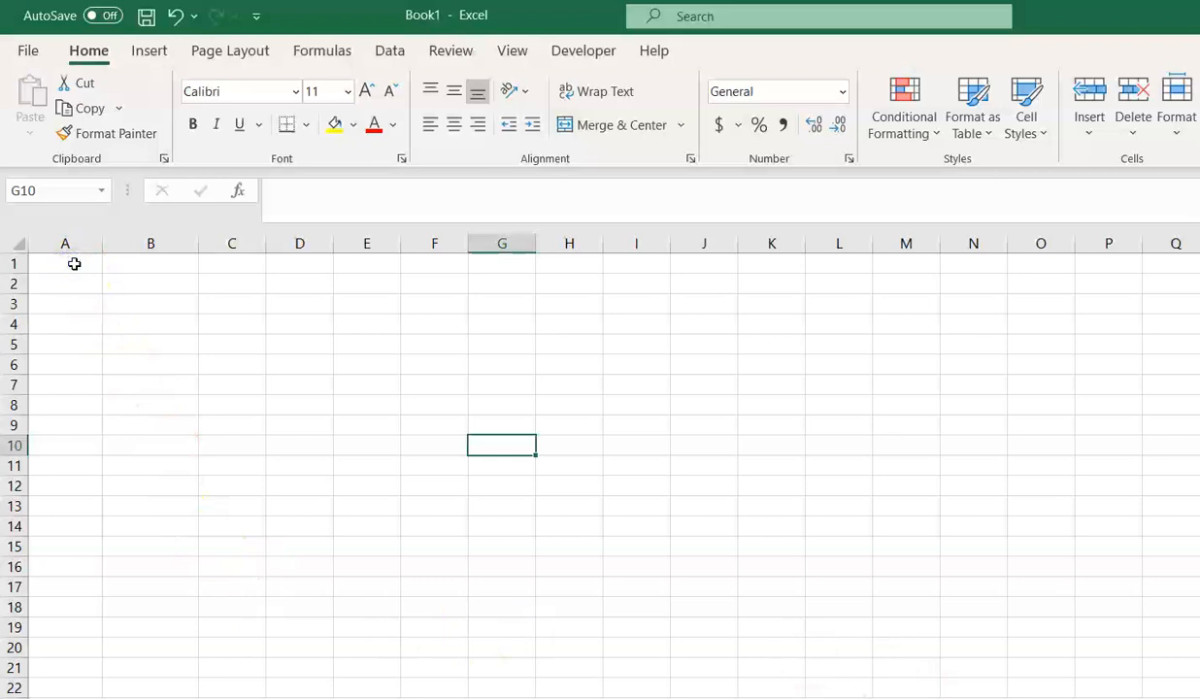
left_click(72, 265)
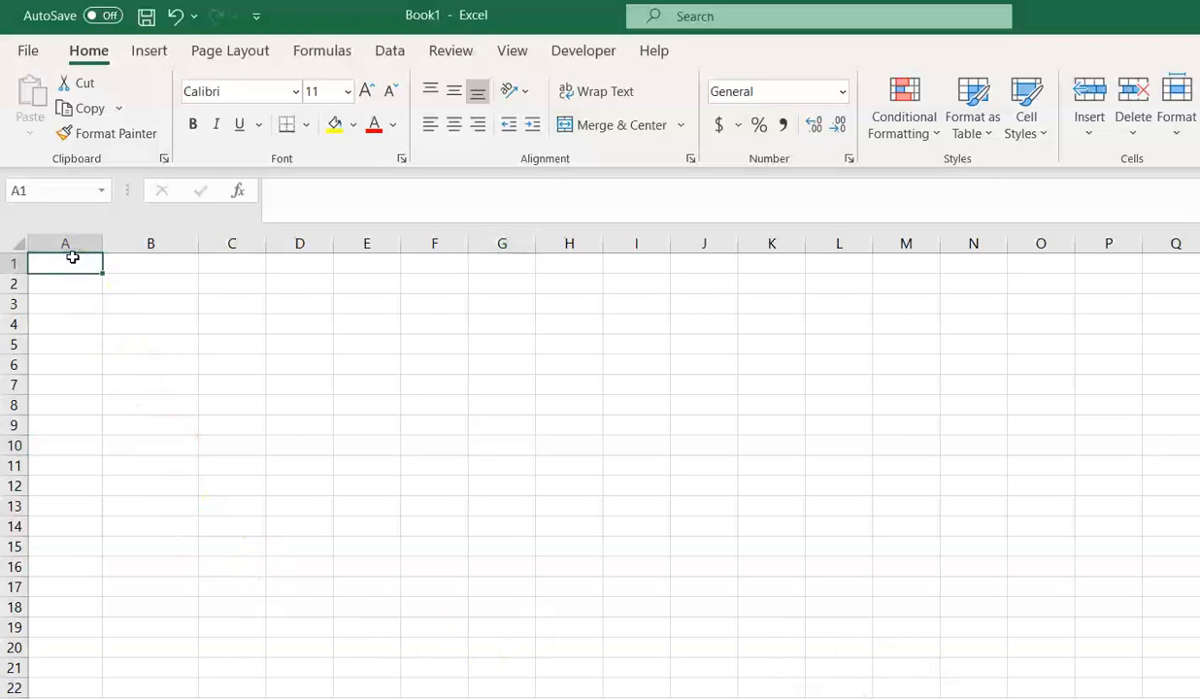
mouse_move(70, 260)
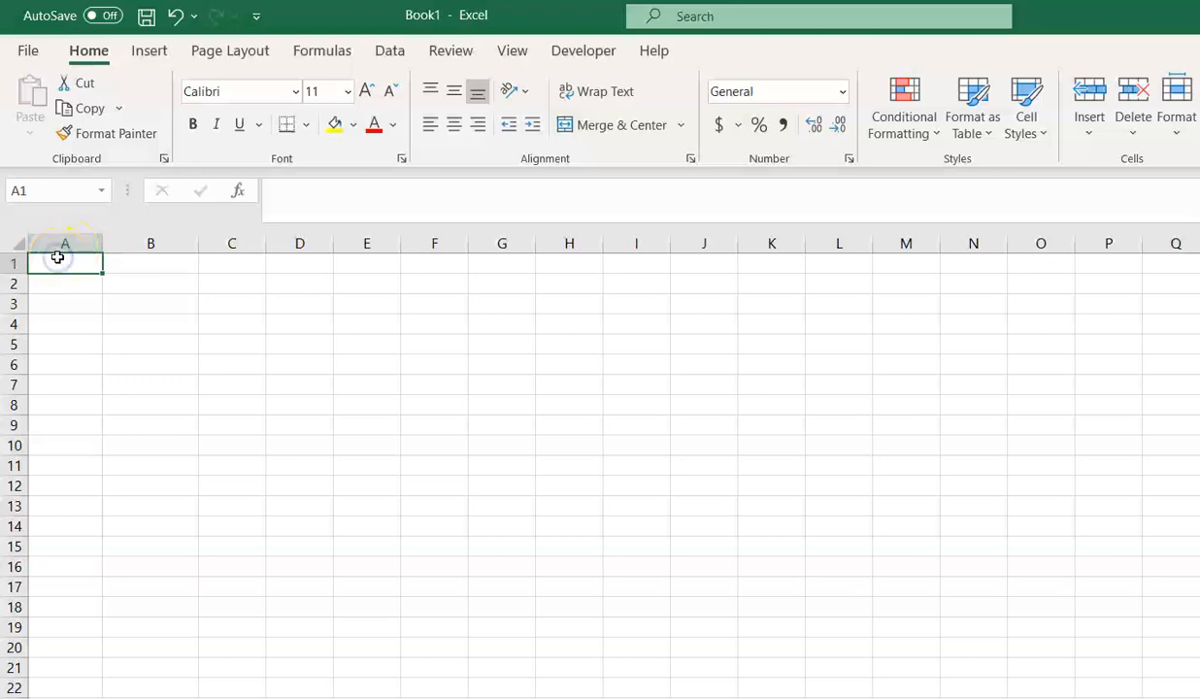
type("M")
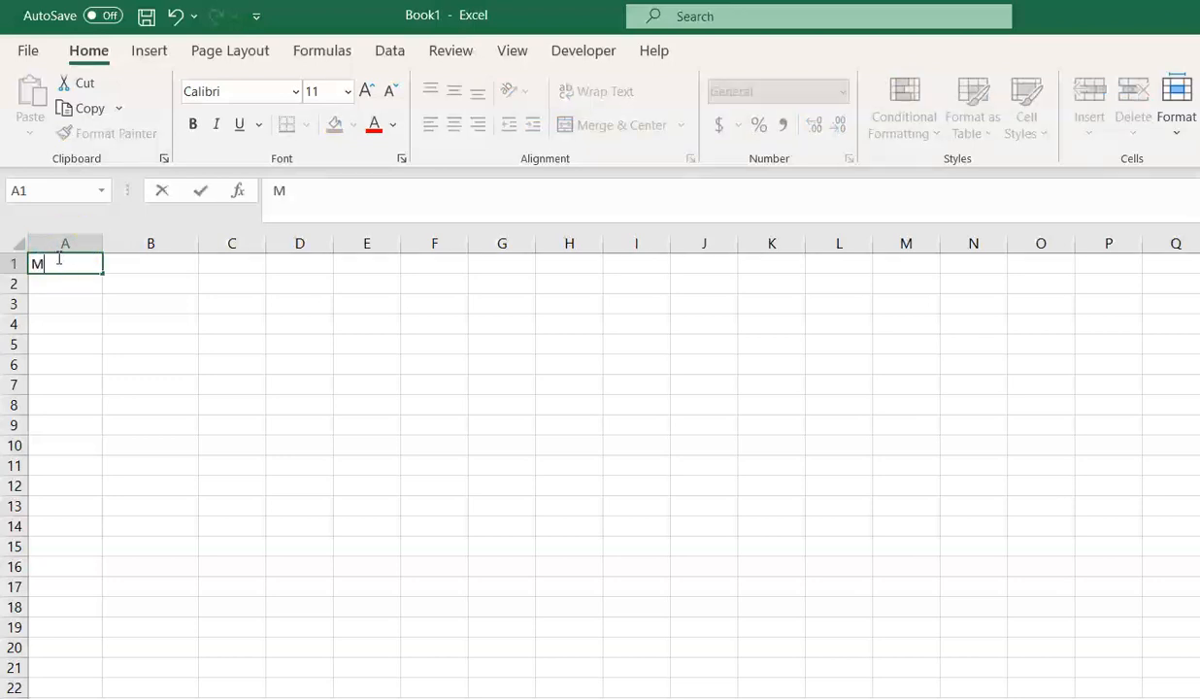
type("onth")
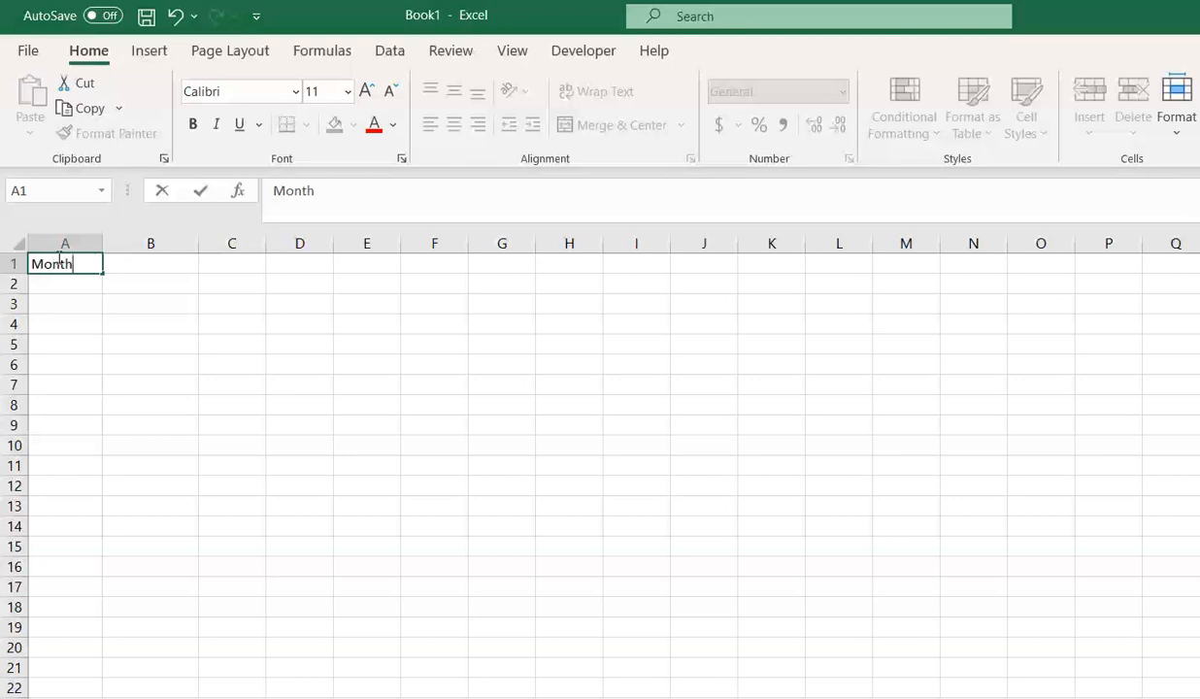
left_click(152, 264)
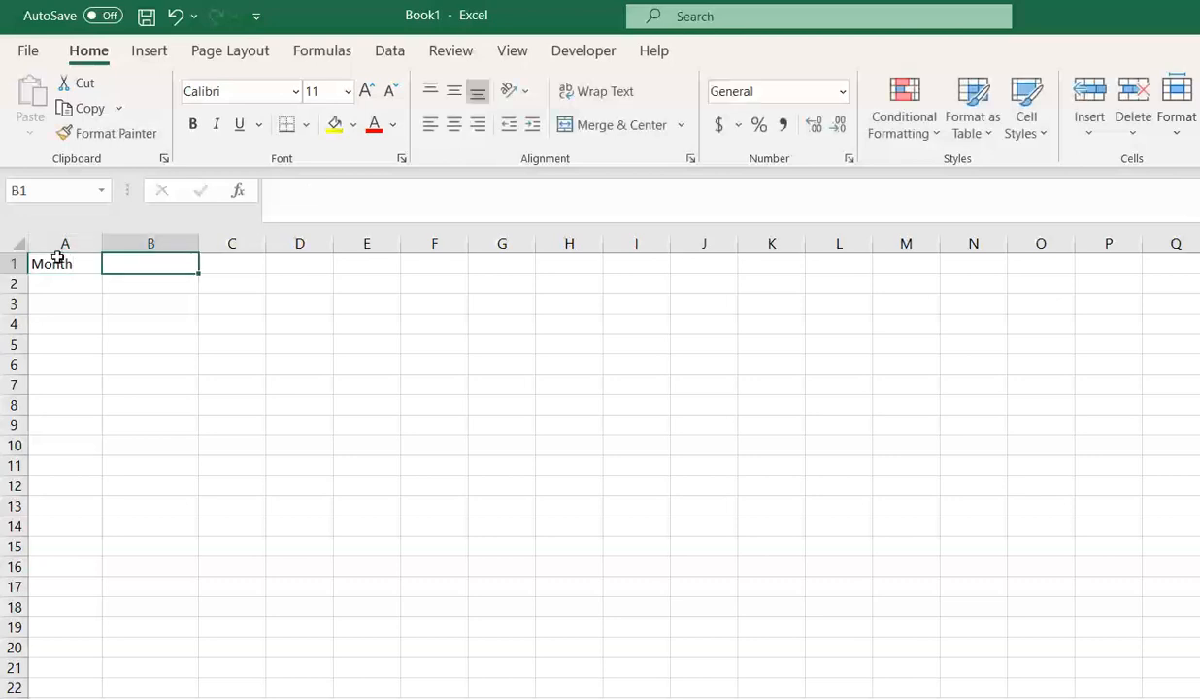
type("N")
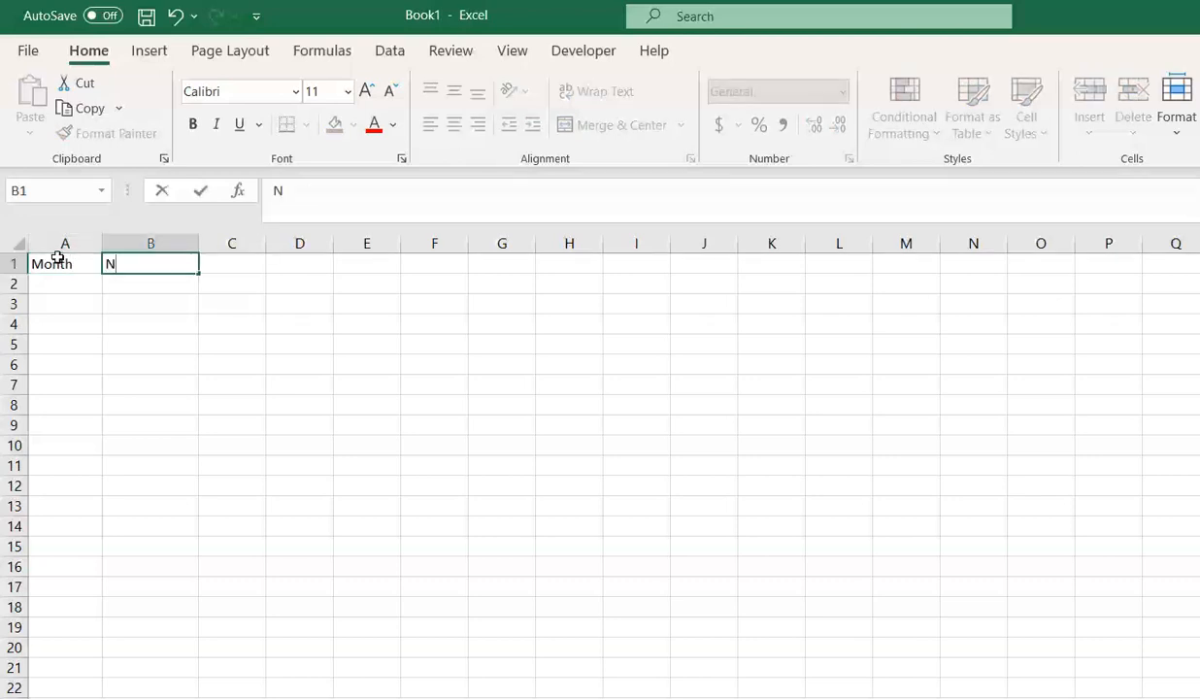
type("o-show Rate")
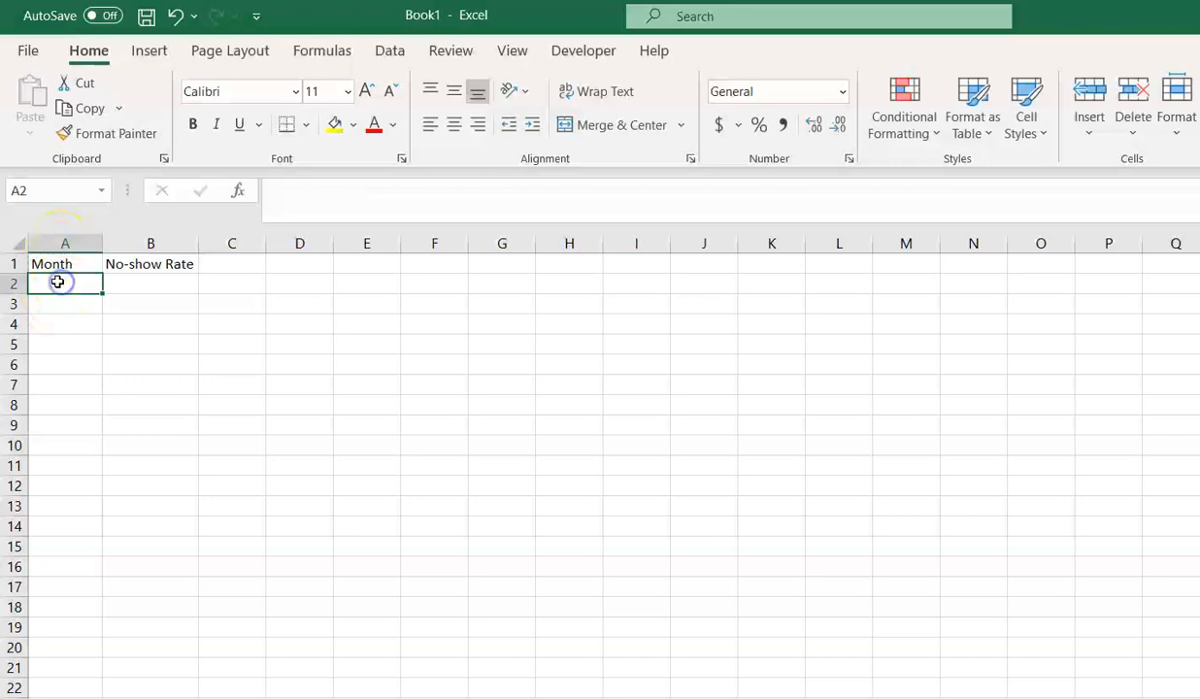
type("January")
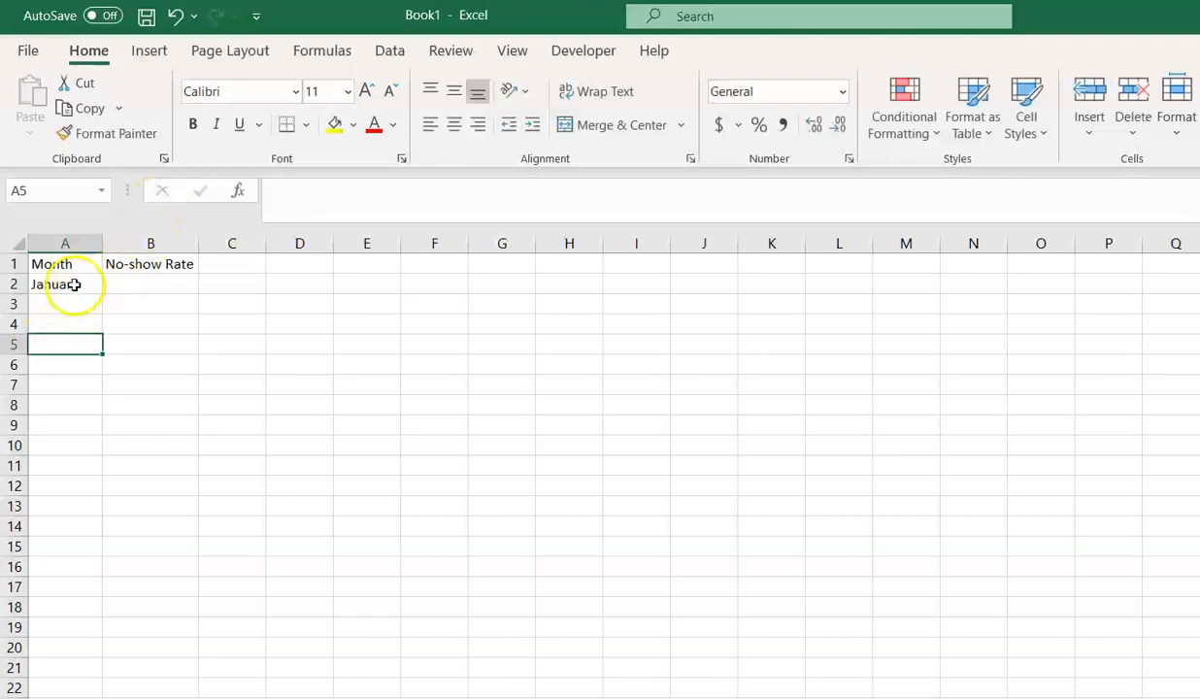
AutoFill A2 down to A13 so column A lists January through December.
left_click(62, 284)
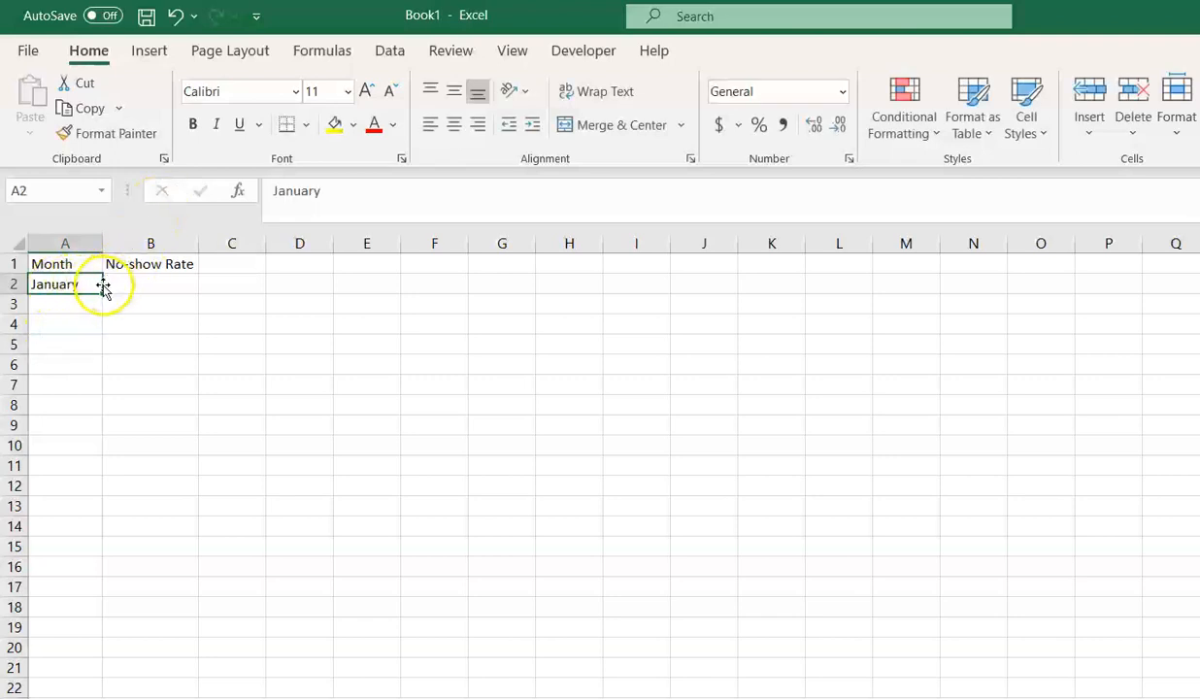
mouse_move(99, 294)
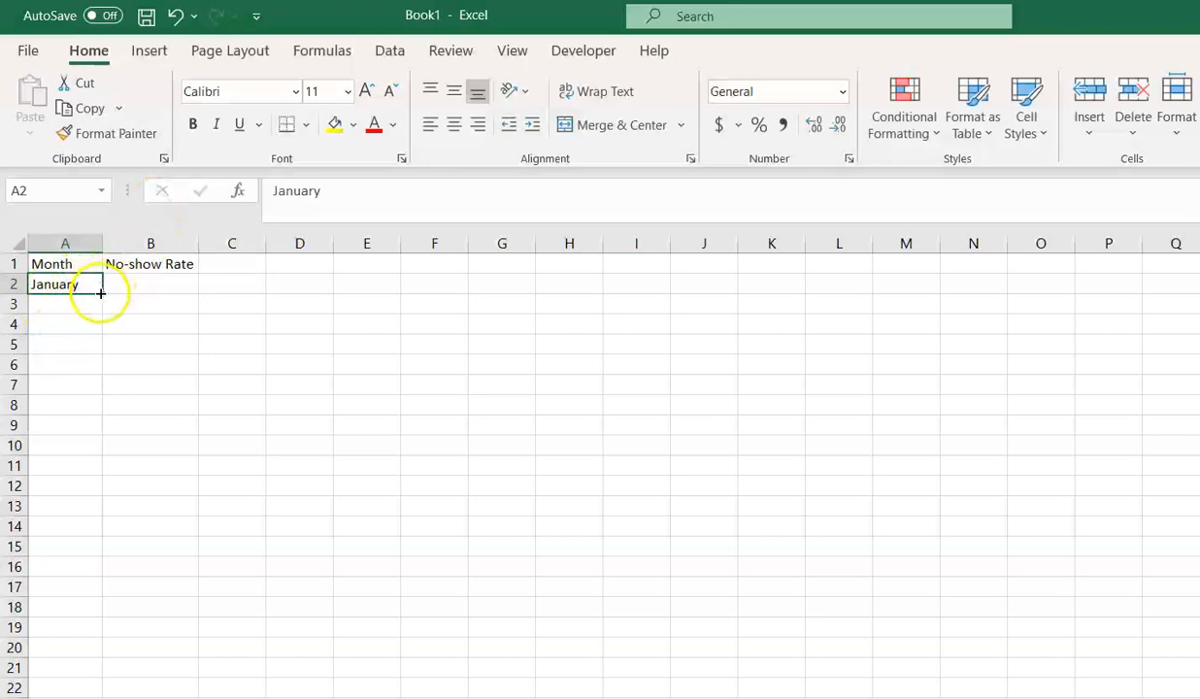
left_click_drag(101, 295, 82, 332)
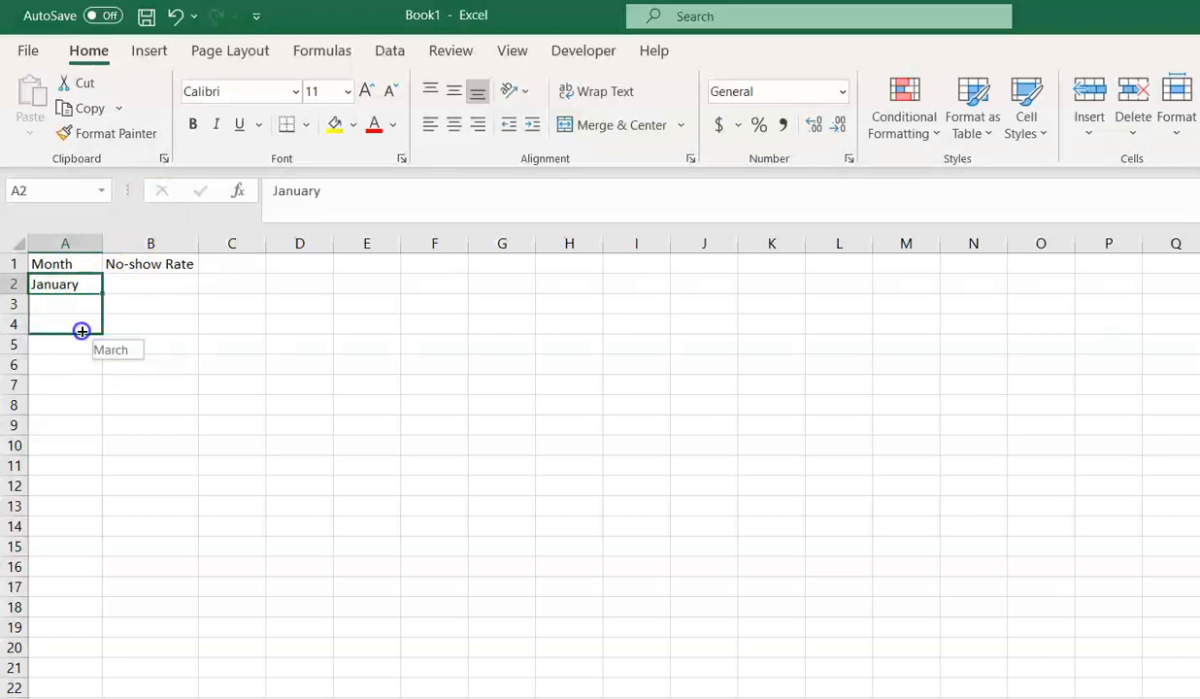
left_click_drag(82, 330, 70, 475)
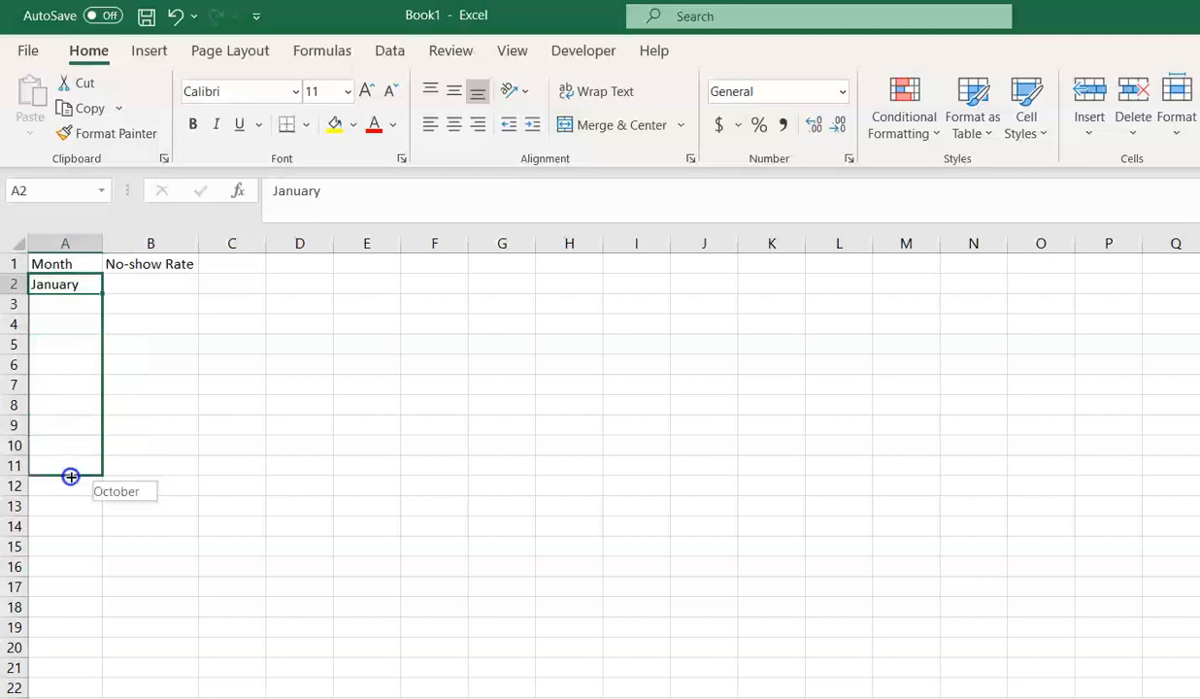
left_click_drag(70, 475, 73, 509)
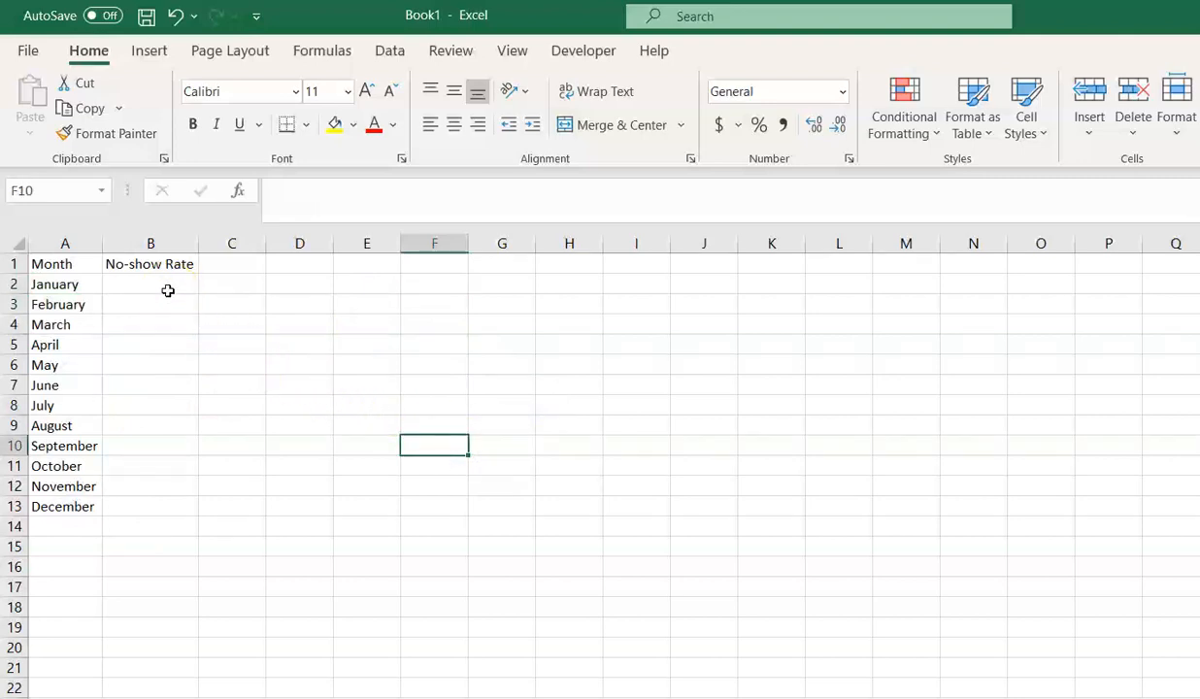
left_click(152, 284)
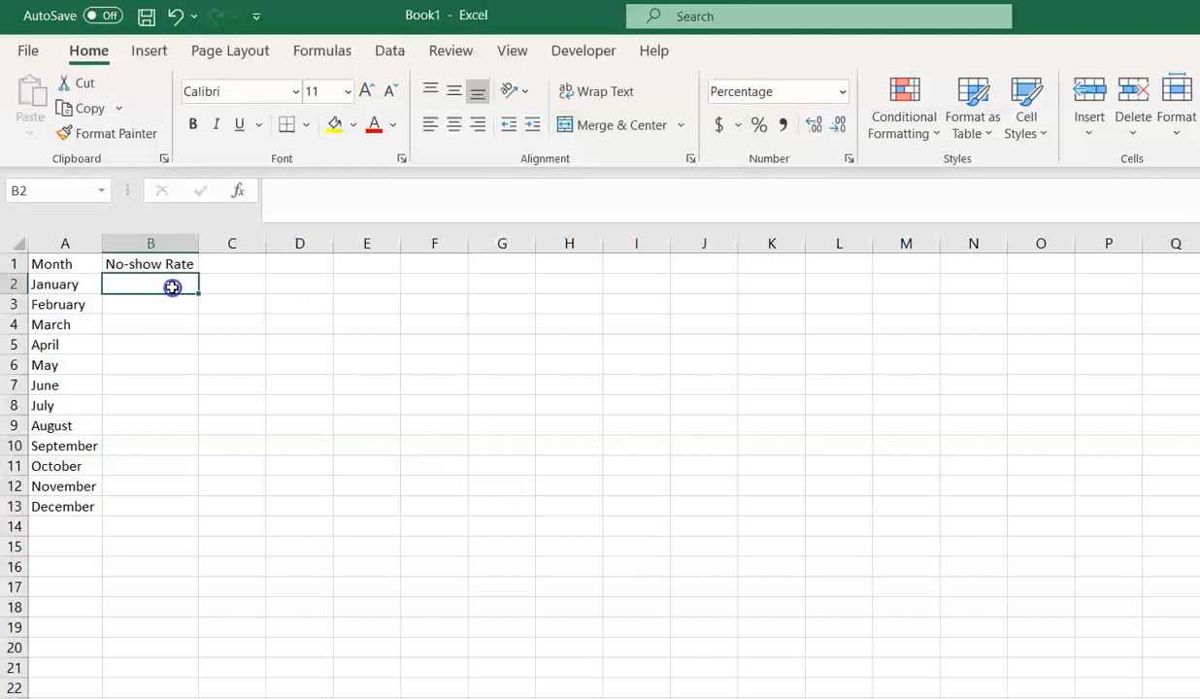
Enter January–May rates in column B: 3%, 11%, 18%, 6%, 7%.
left_click(150, 346)
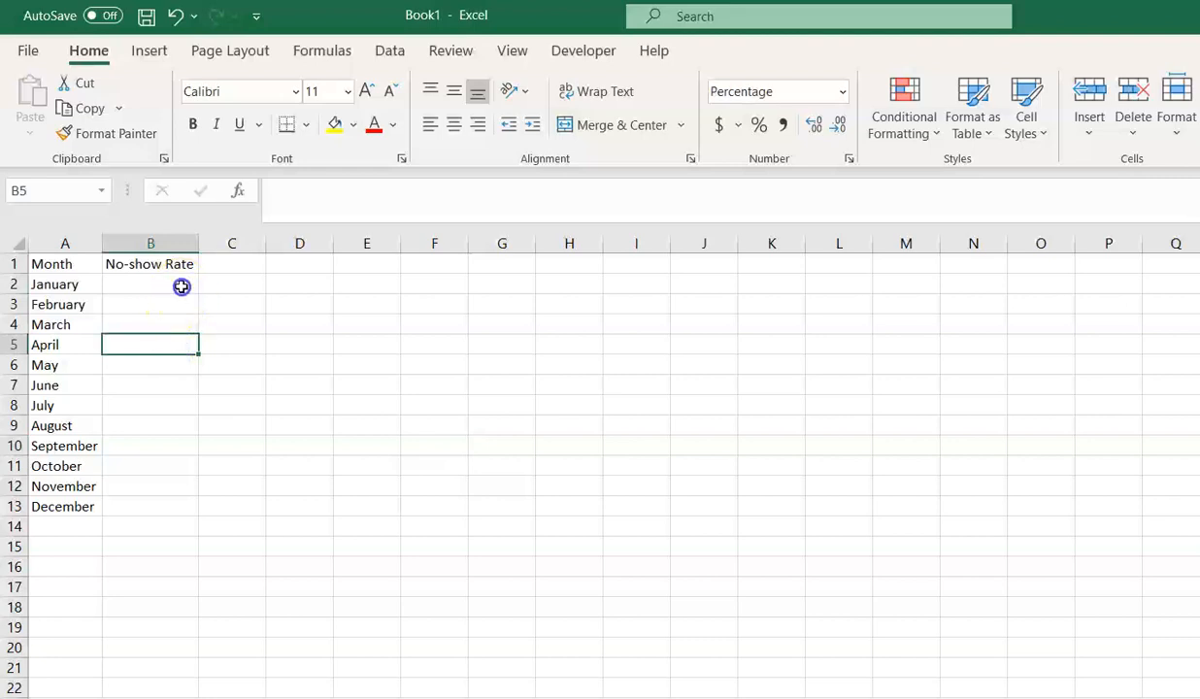
left_click(152, 283)
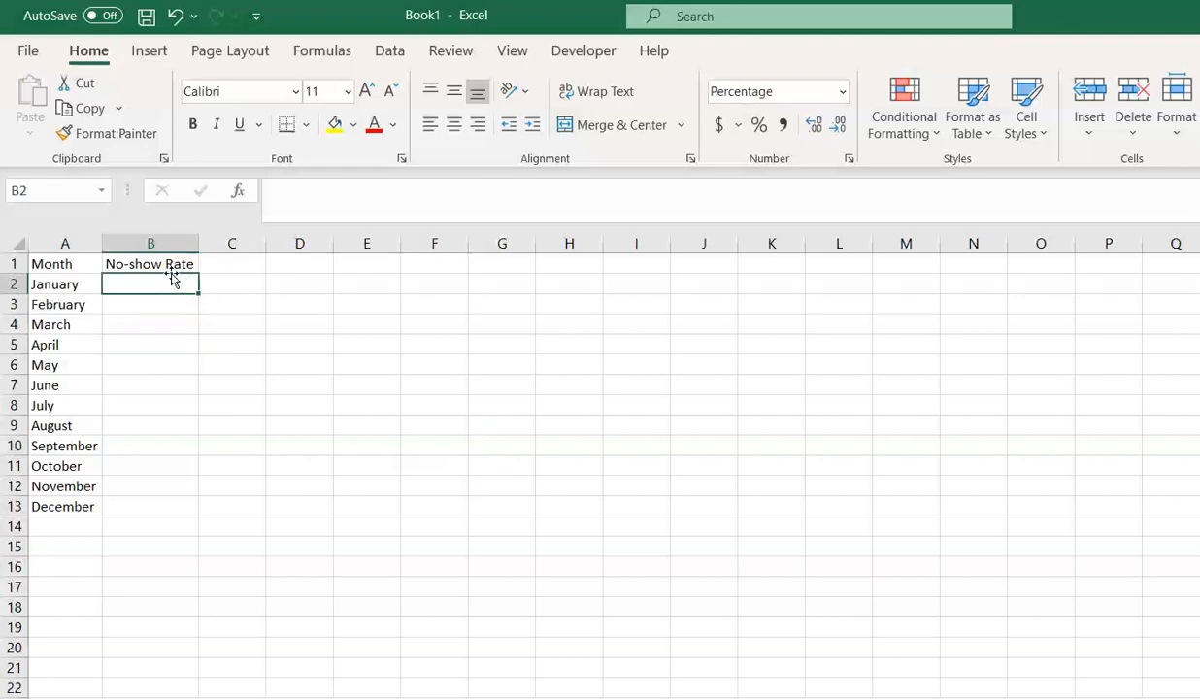
type("3%")
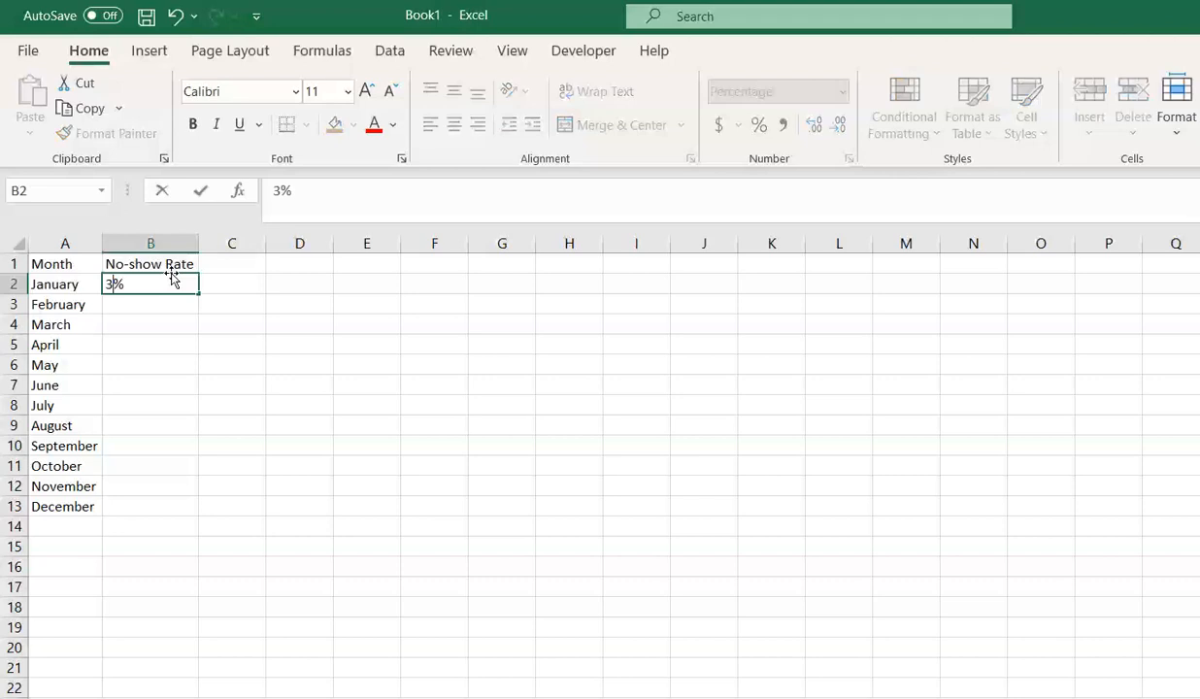
key("Enter")
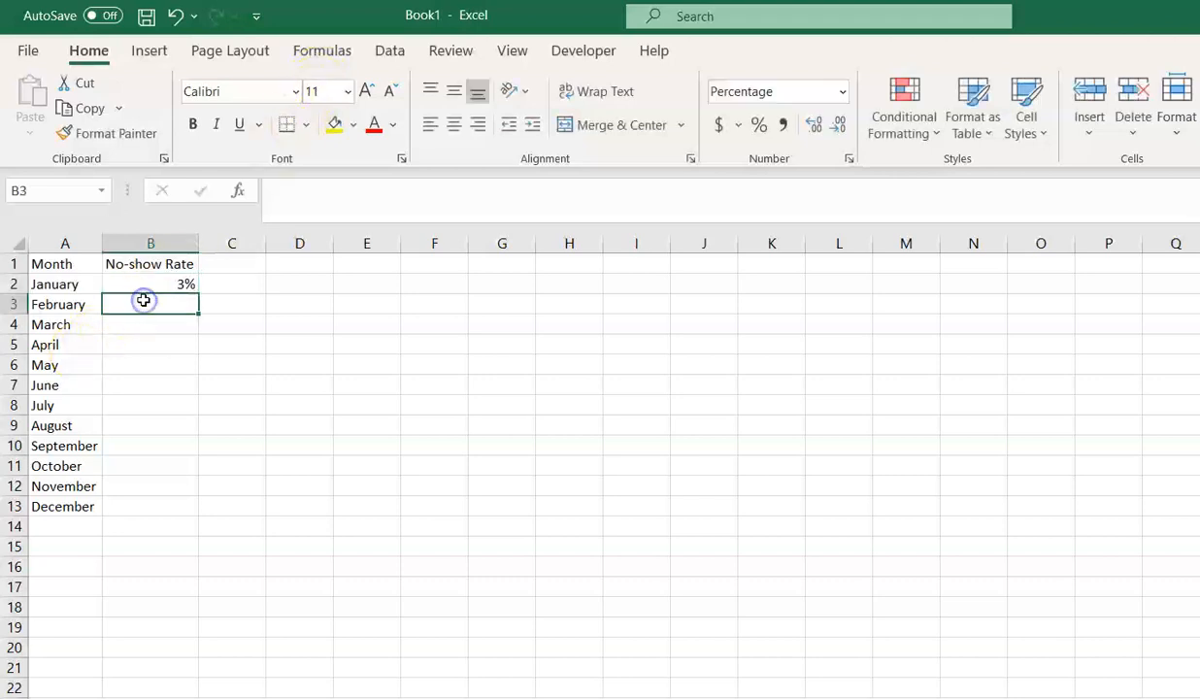
type("11%")
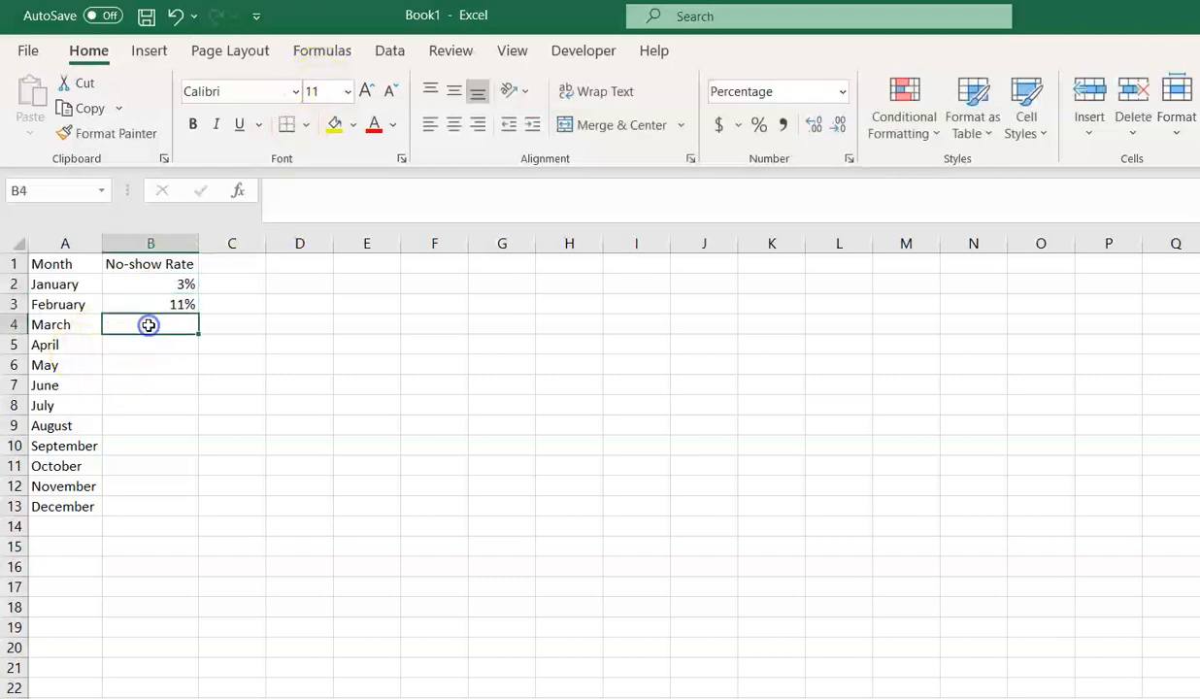
type("18%")
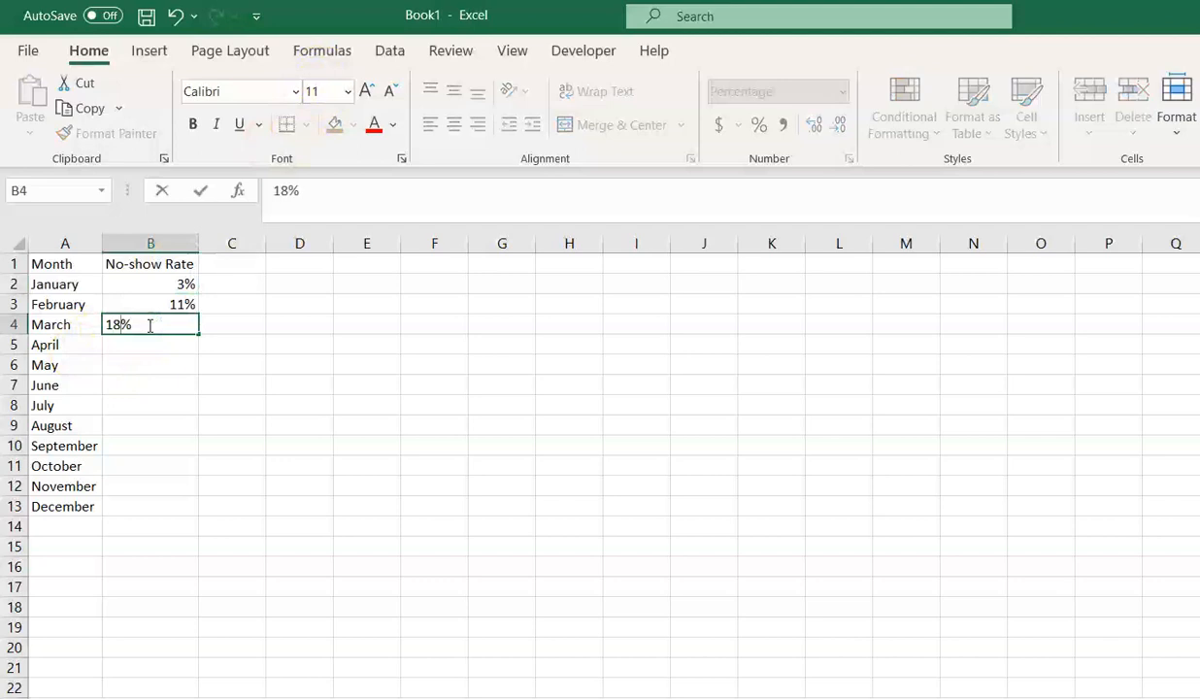
type("6%")
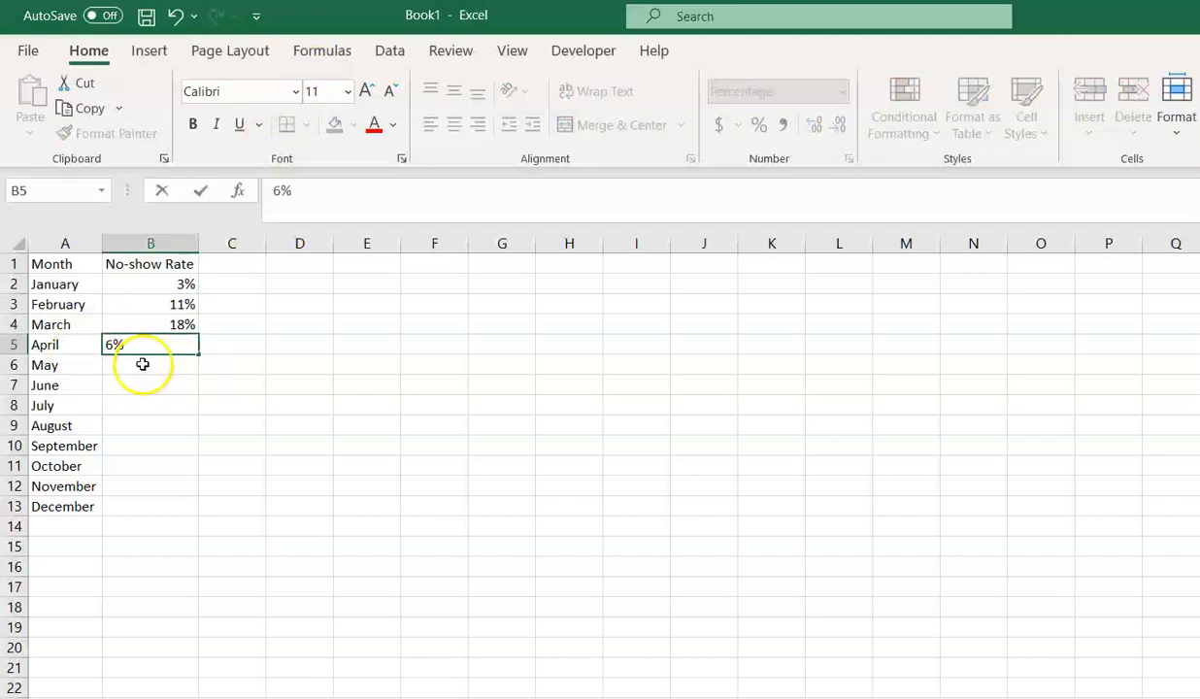
type("7%")
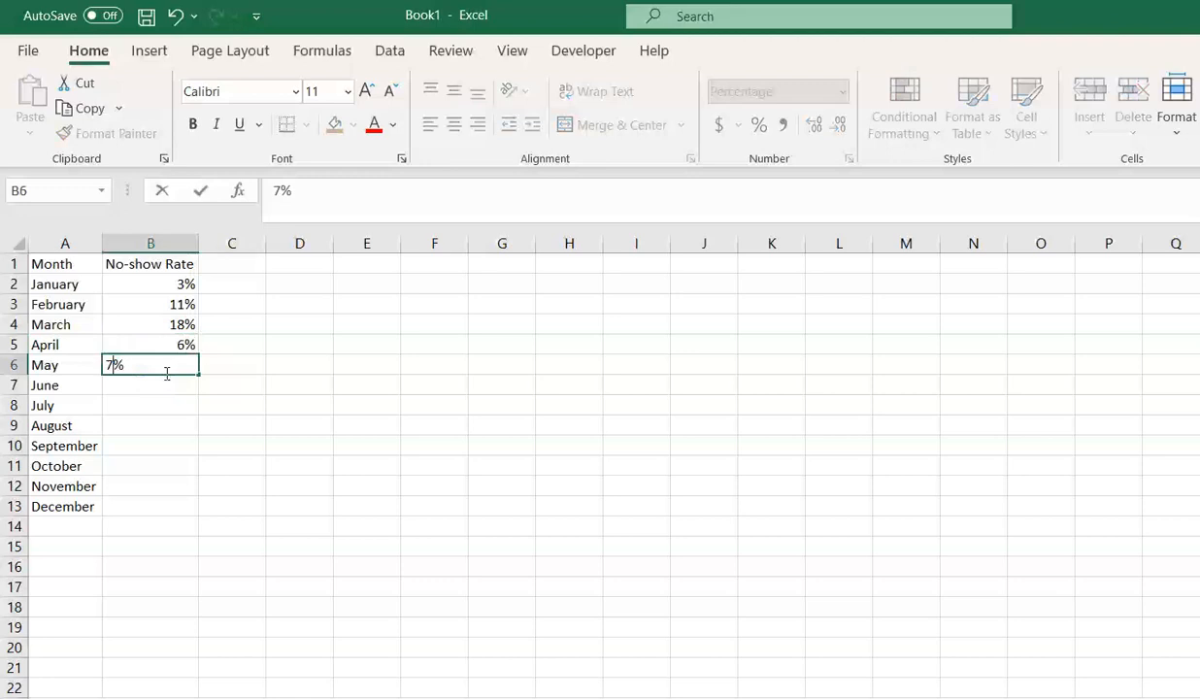
key("Enter")
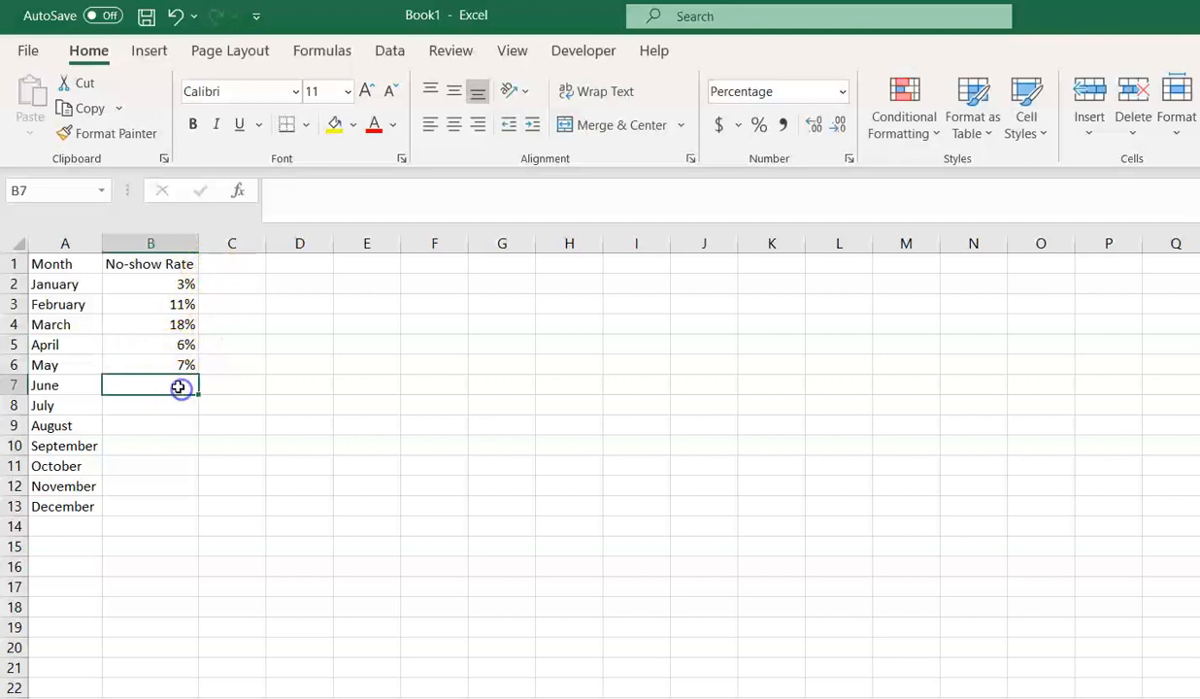
Enter the remaining monthly rates (8%, 1, 16%, 8%, 2%...) down to December.
type("8%")
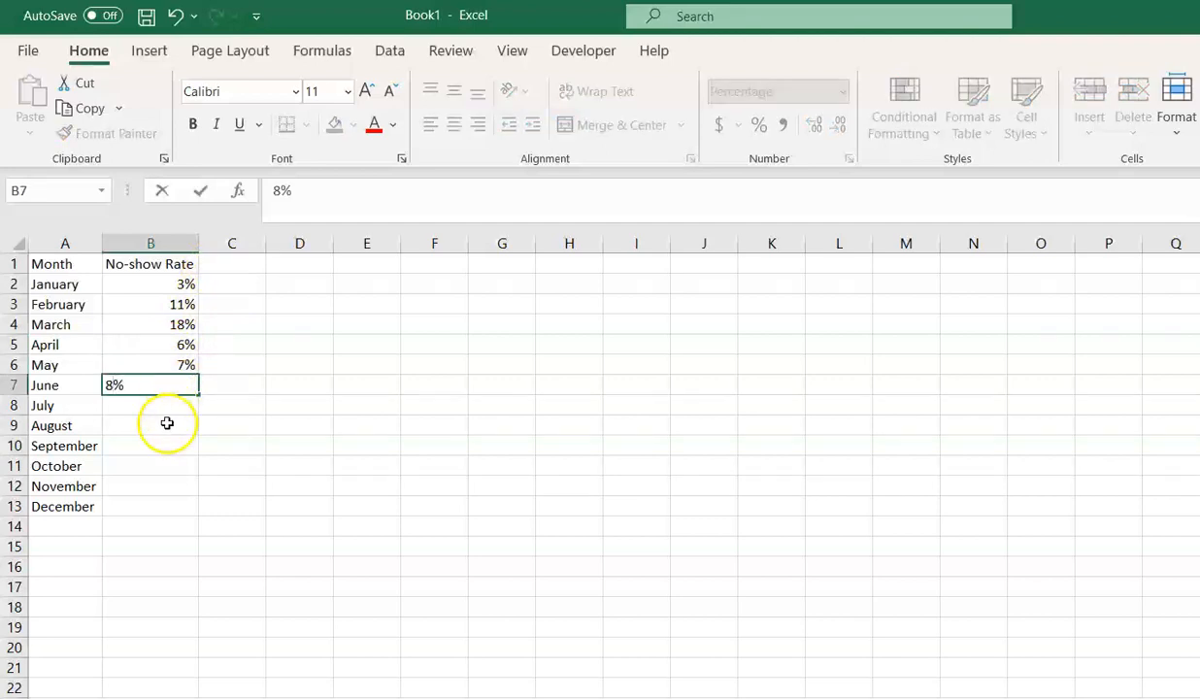
key("Enter")
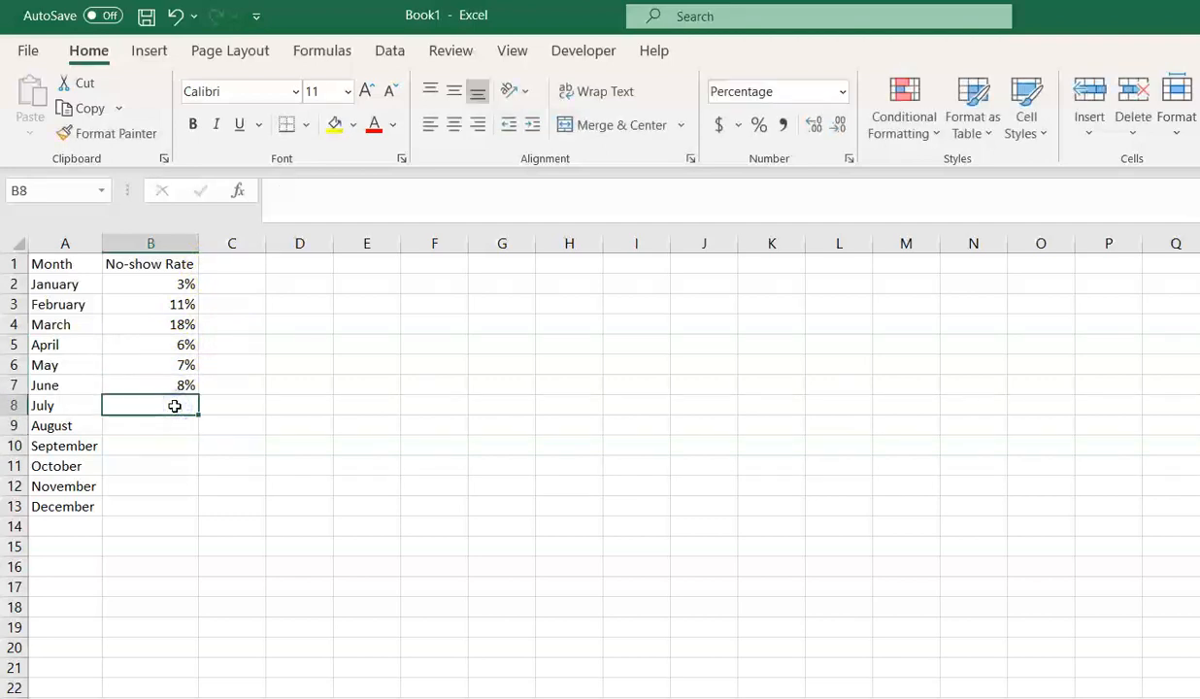
type("17%")
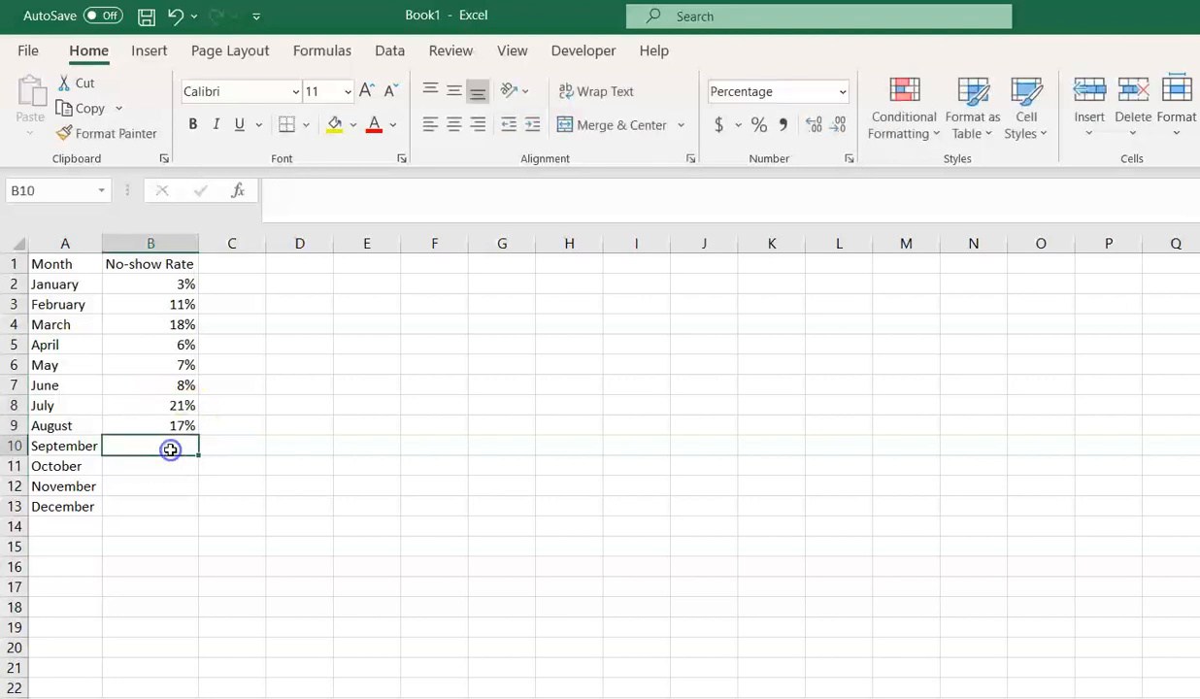
type("16%")
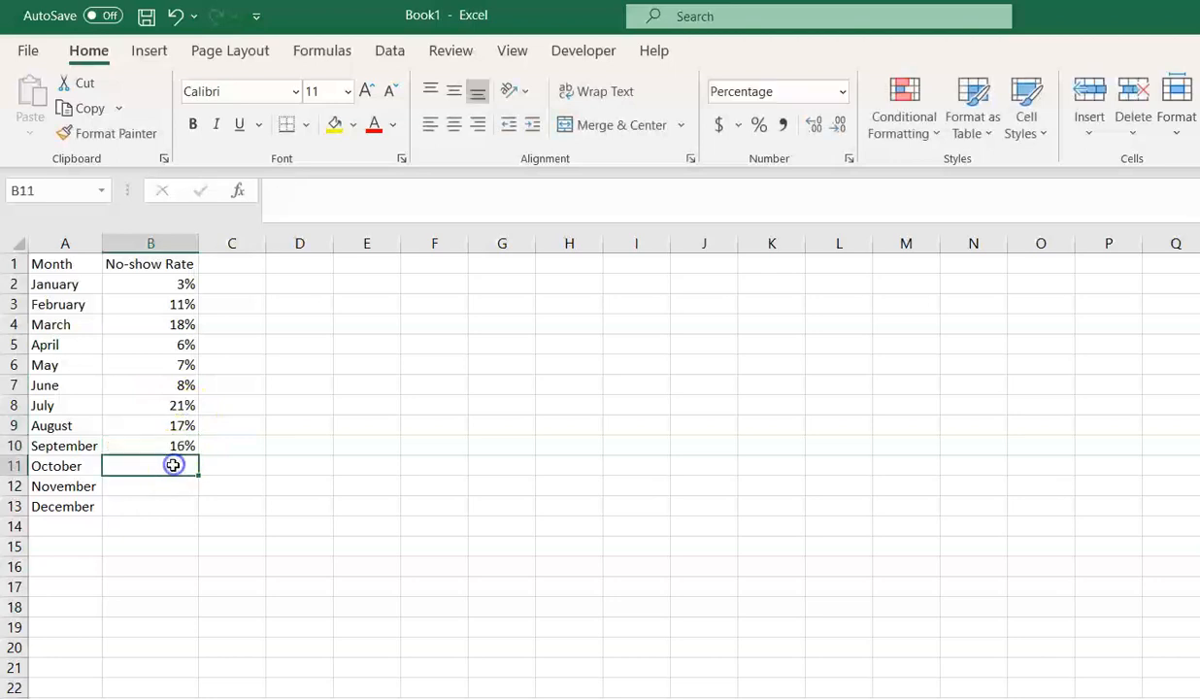
type("8%")
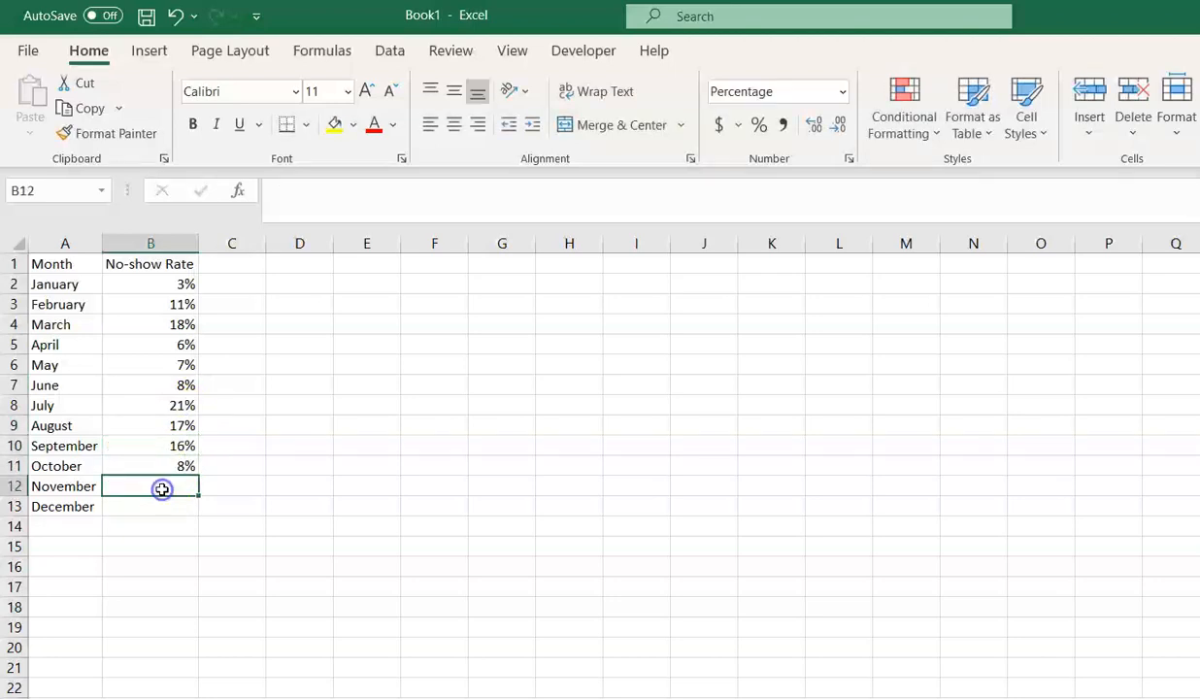
type("2%")
left_click(149, 507)
type("23")
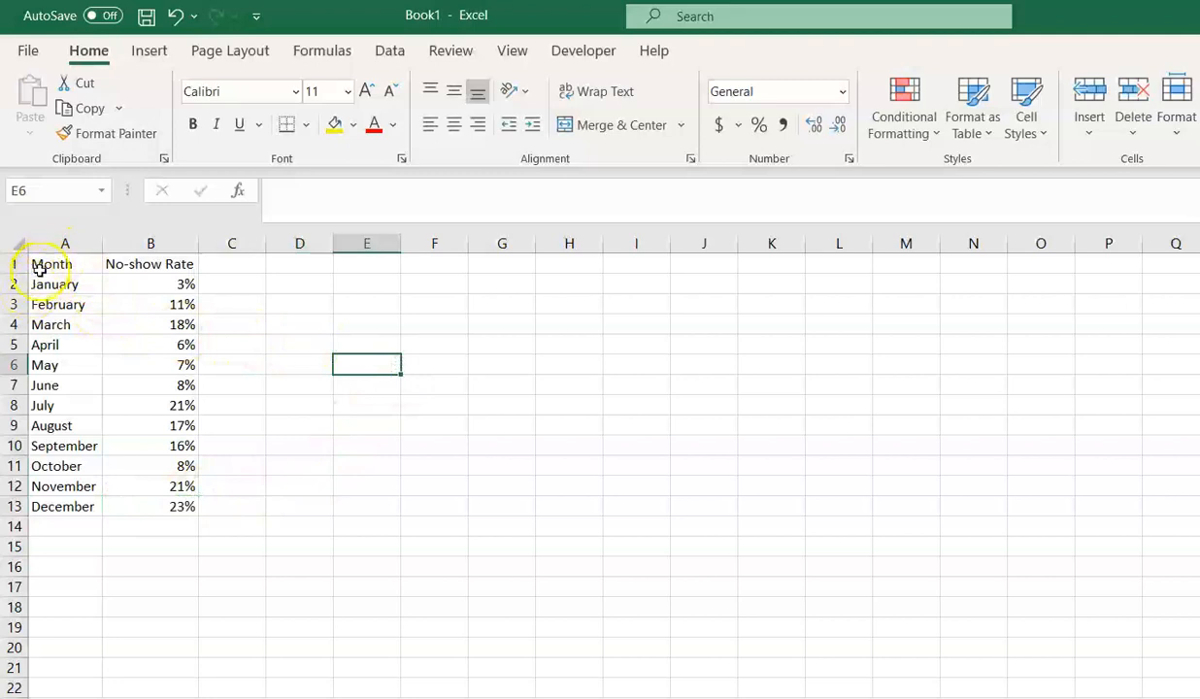
Select A1:B13 as chart data and bring up Recommended Charts from the Insert ribbon.
left_click(47, 264)
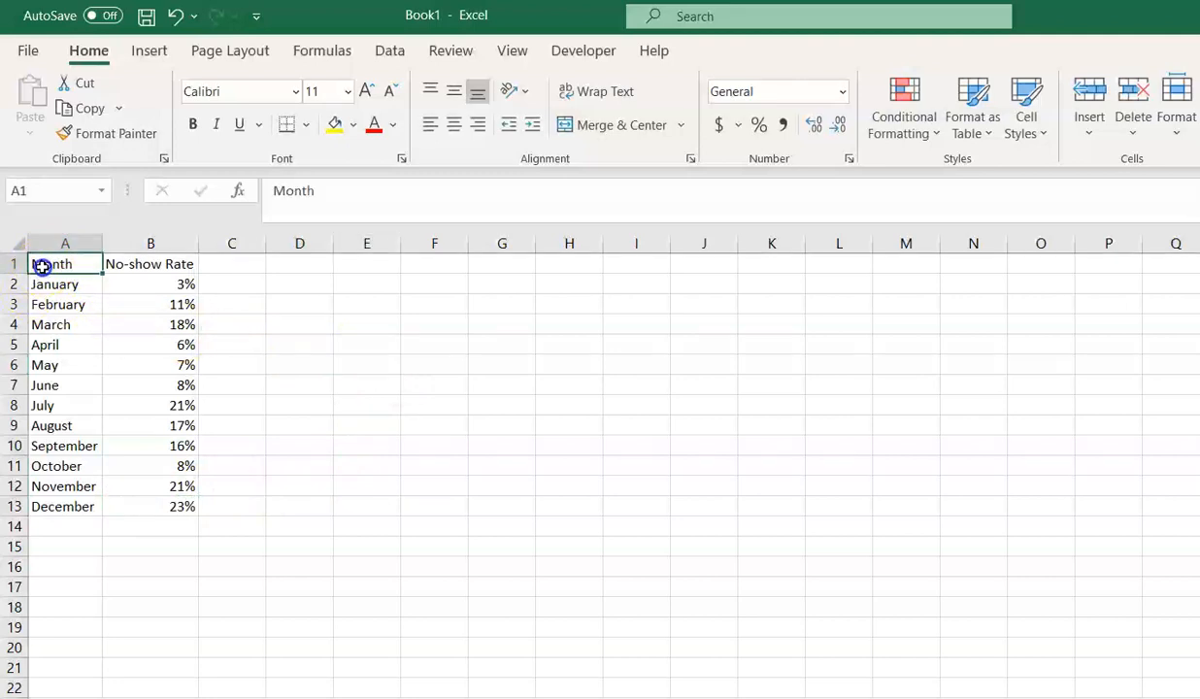
left_click_drag(66, 264, 66, 466)
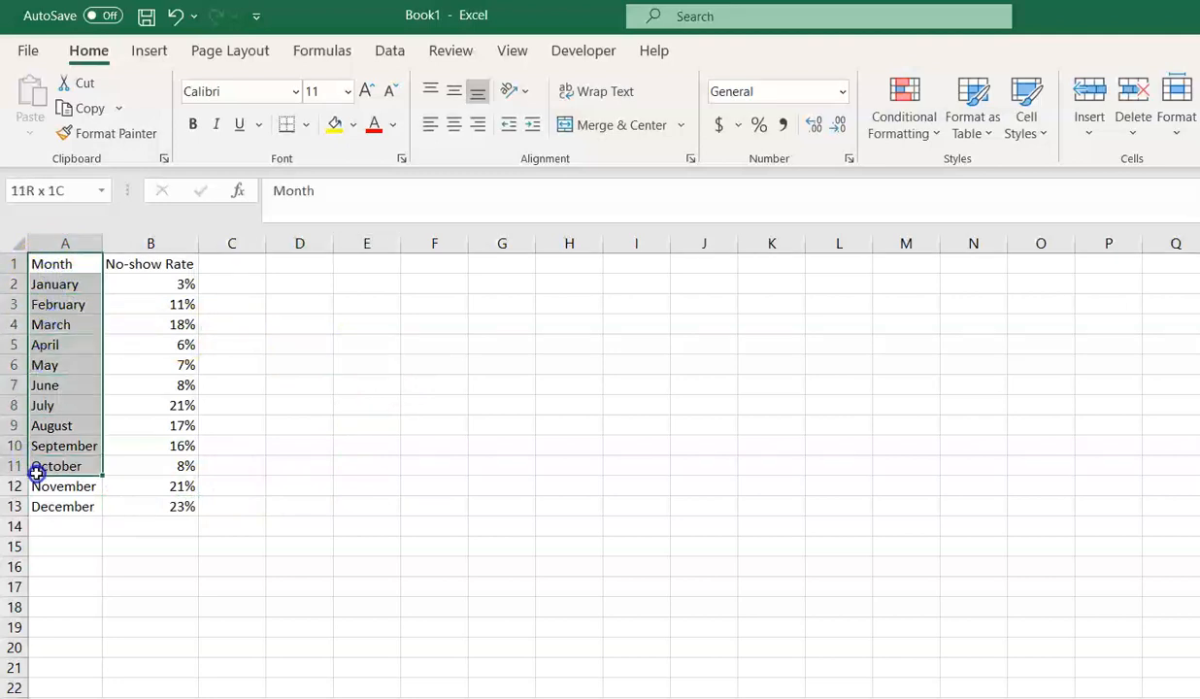
left_click_drag(66, 466, 66, 505)
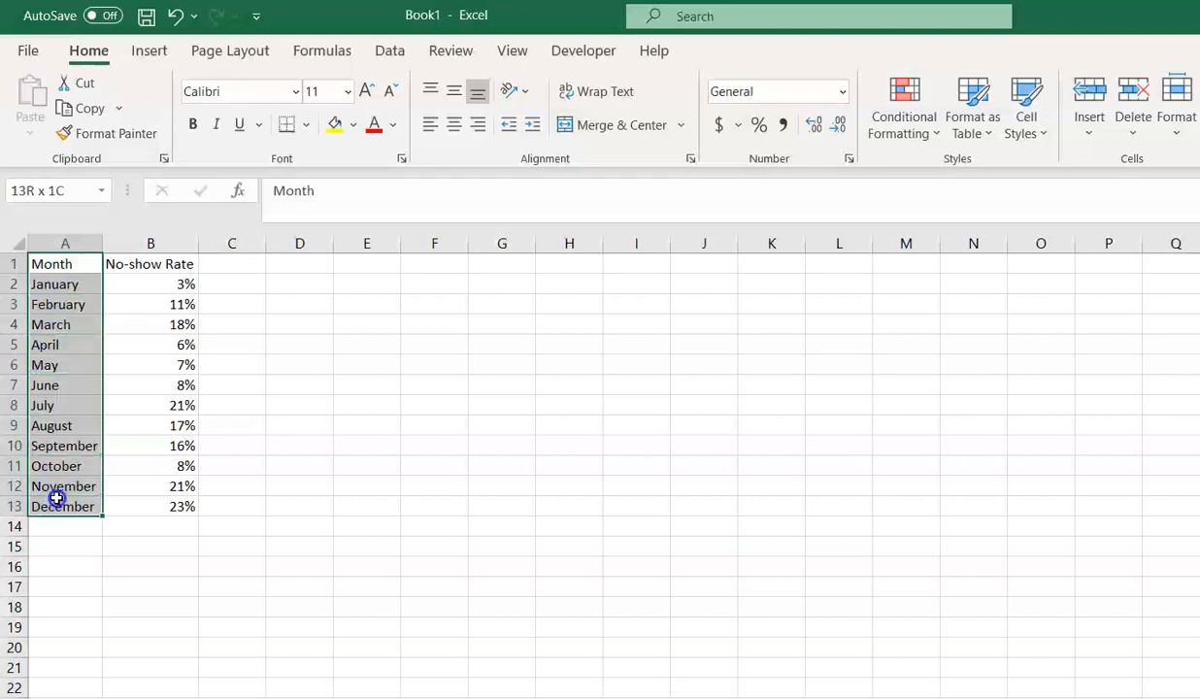
left_click_drag(57, 505, 151, 505)
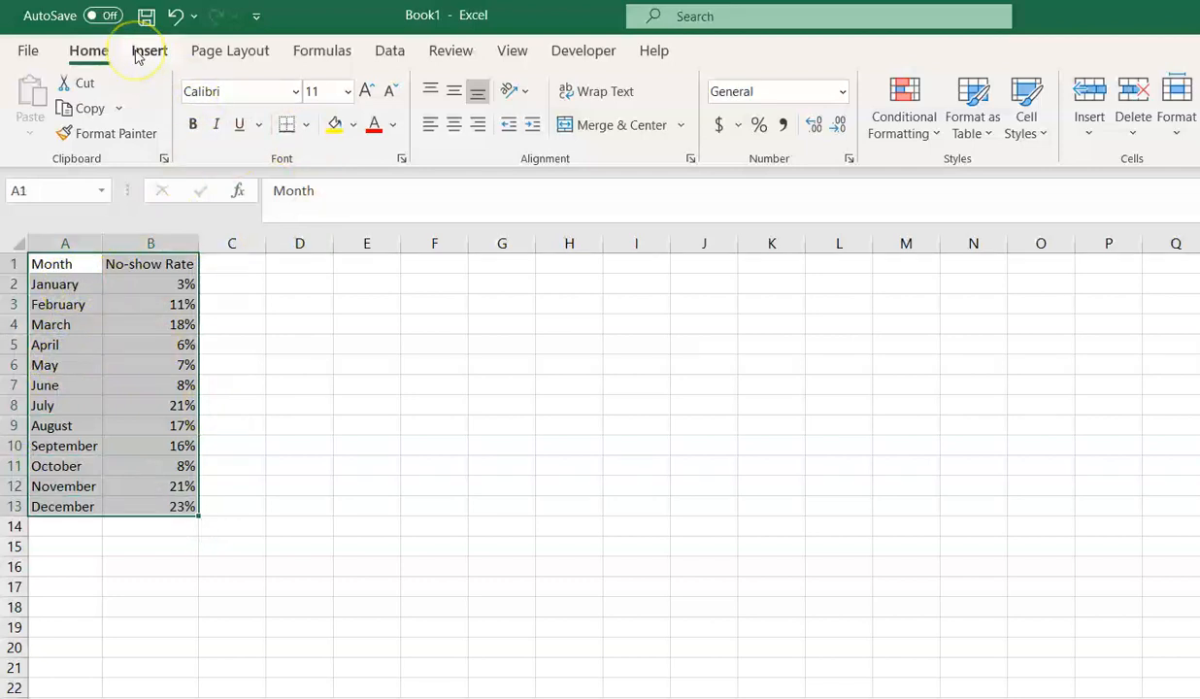
left_click(150, 50)
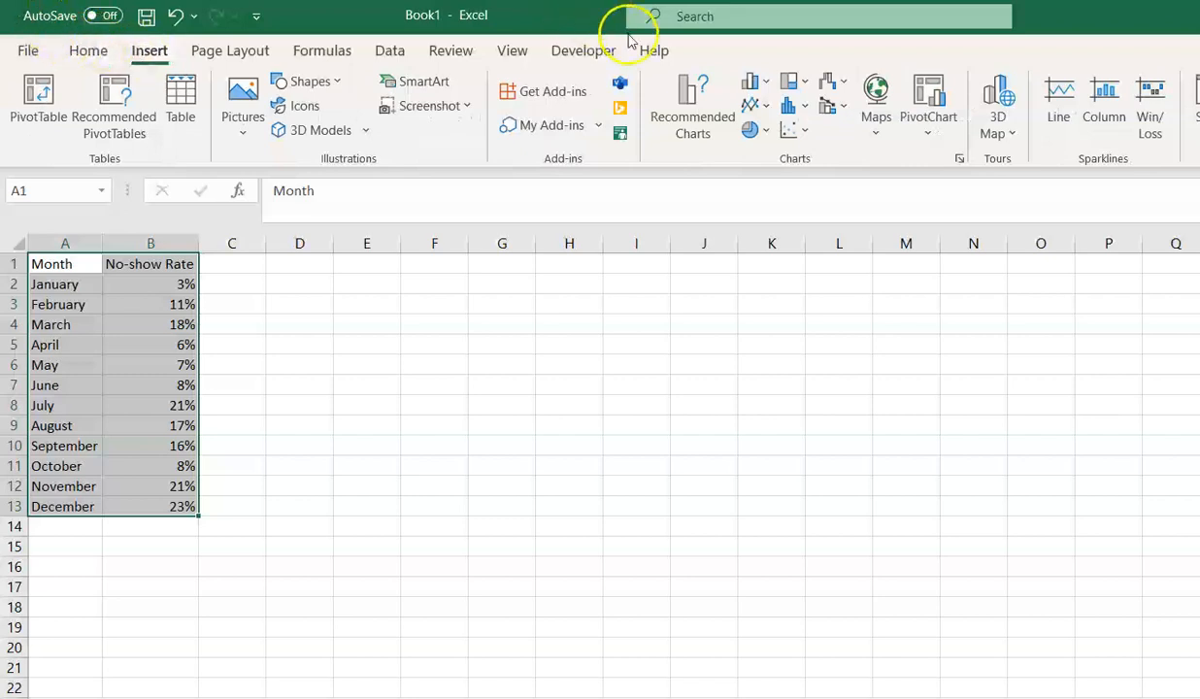
mouse_move(691, 110)
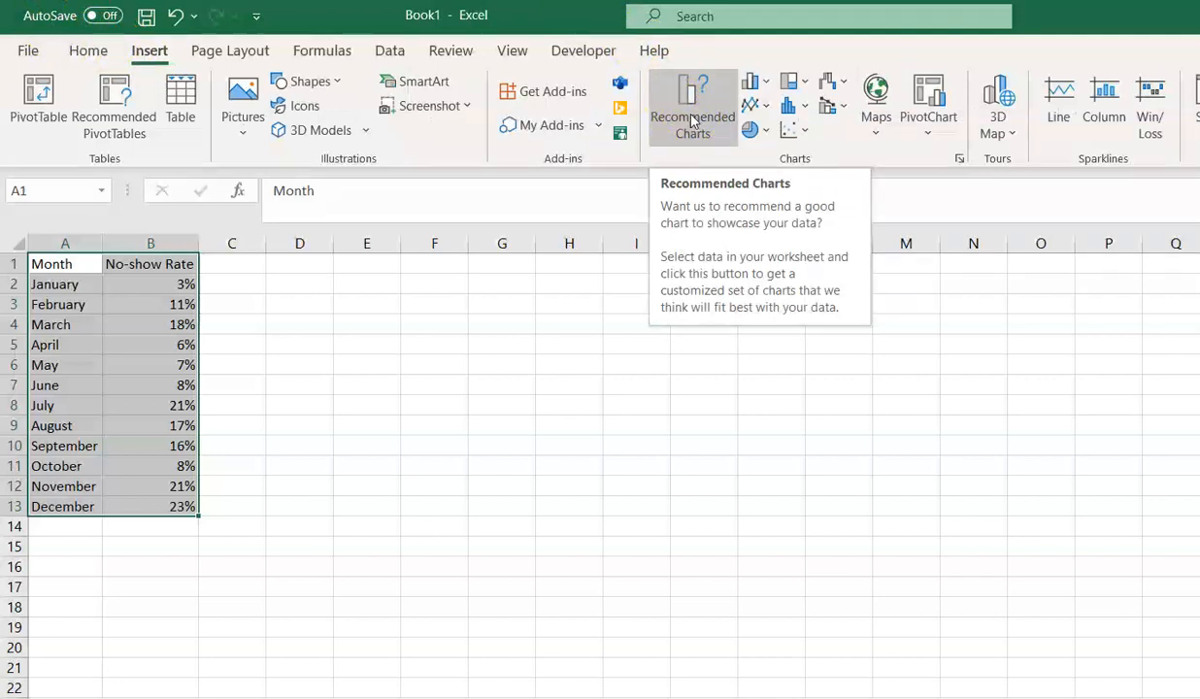
left_click(691, 107)
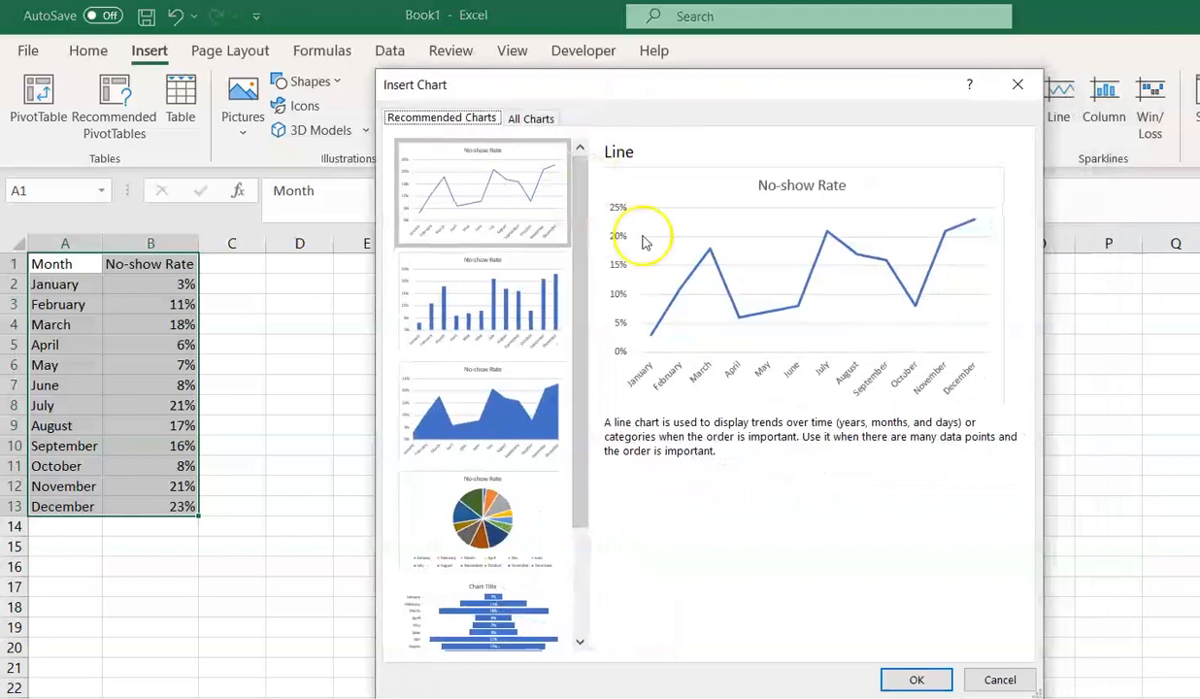
mouse_move(711, 174)
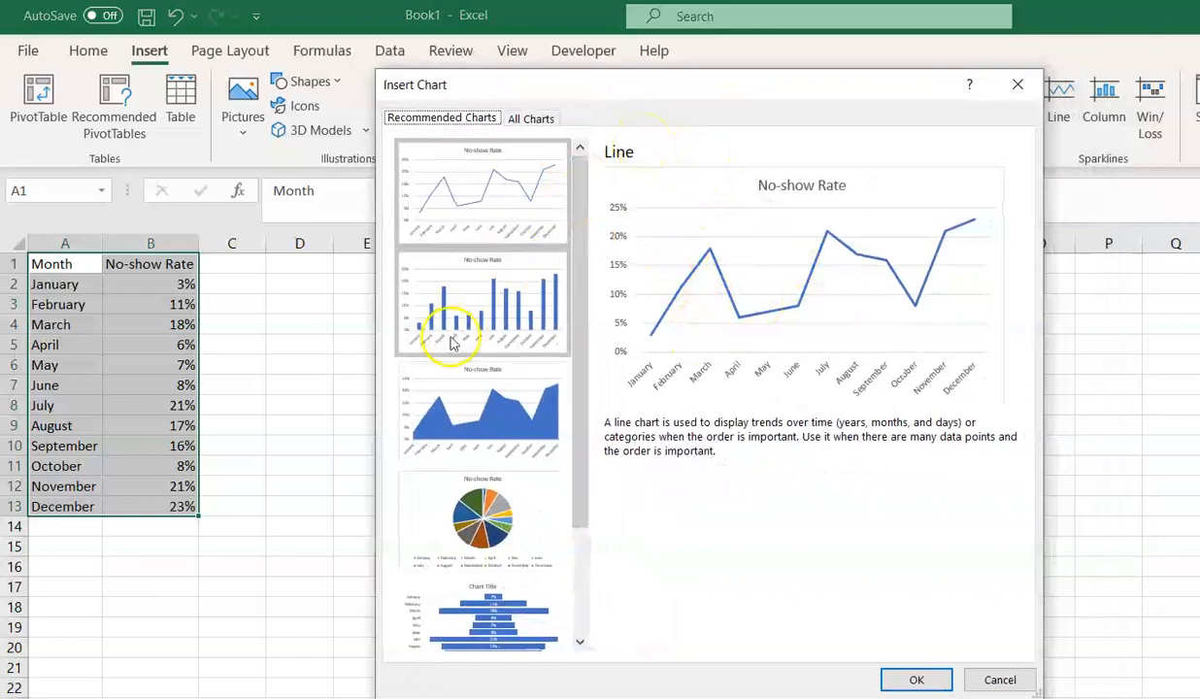
Preview column and other suggested charts, then settle on the Line chart.
left_click(482, 303)
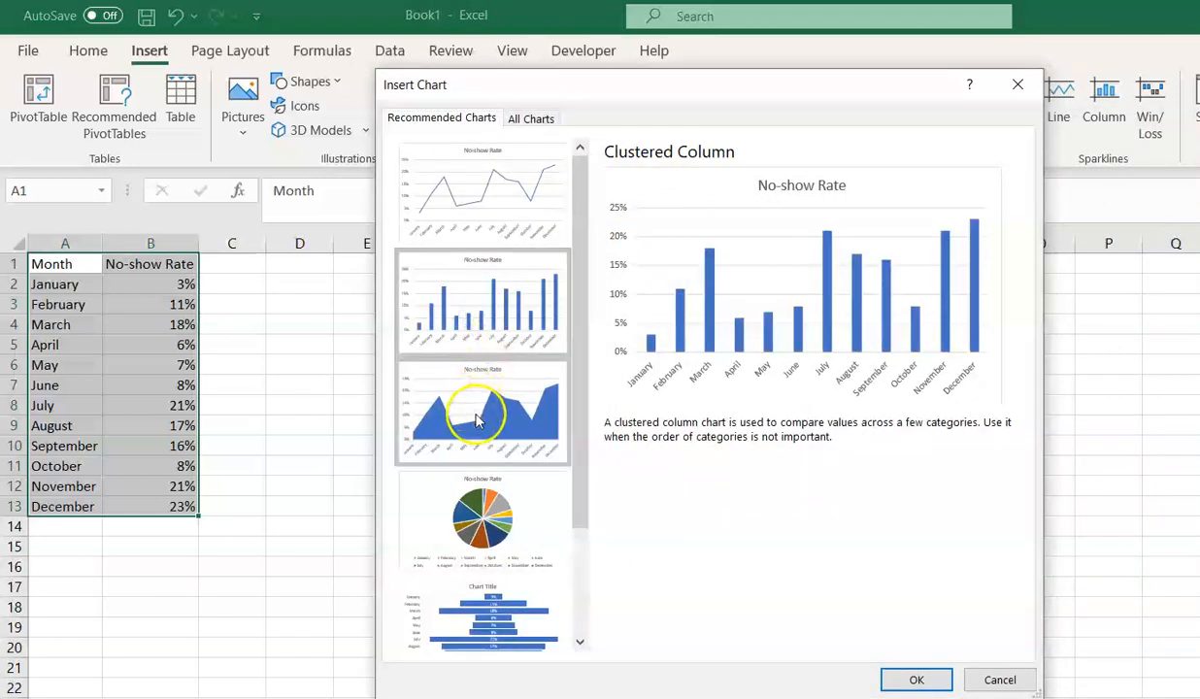
left_click(478, 419)
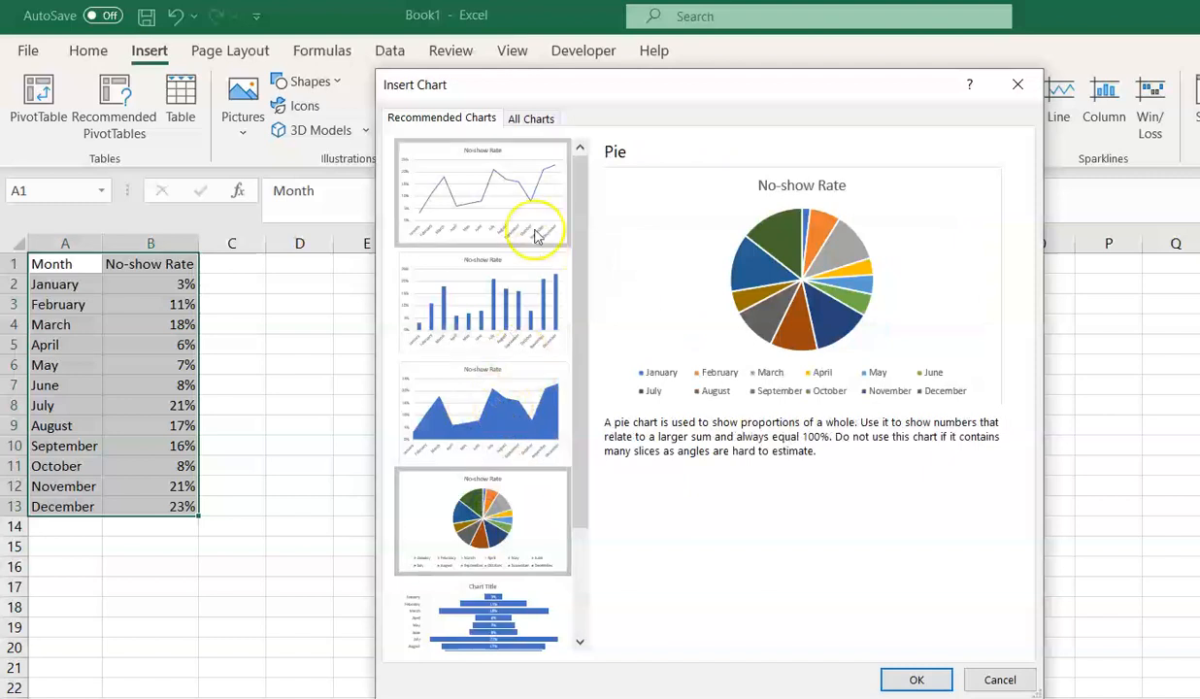
left_click(483, 194)
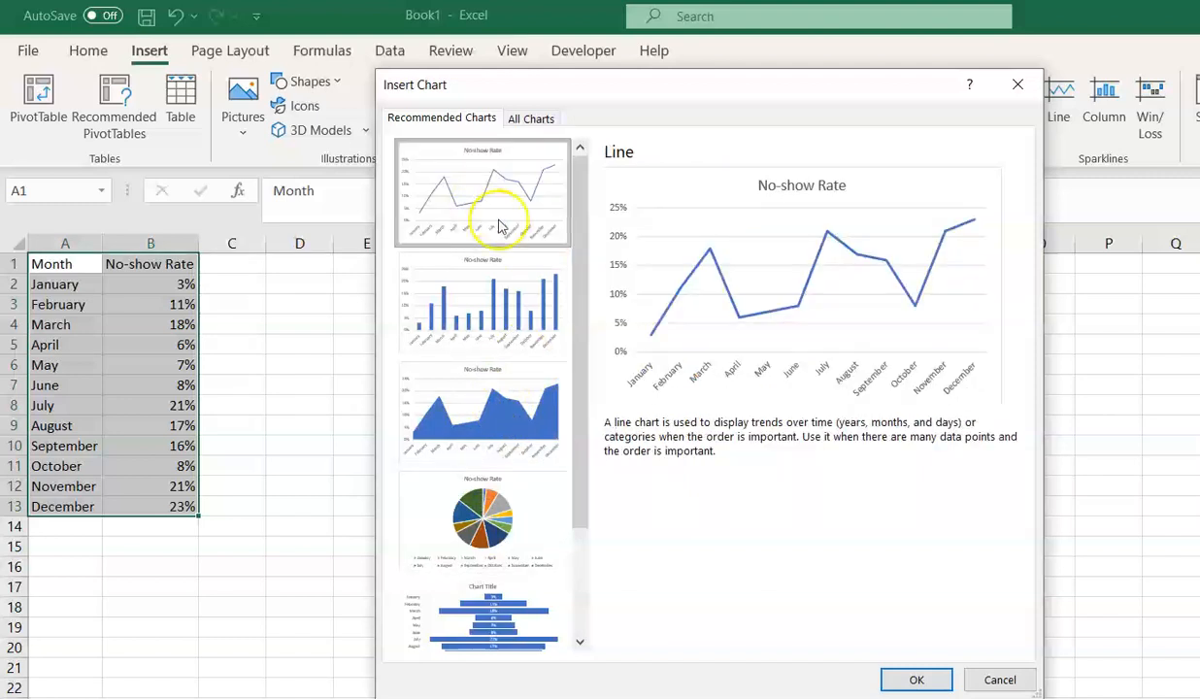
mouse_move(1006, 237)
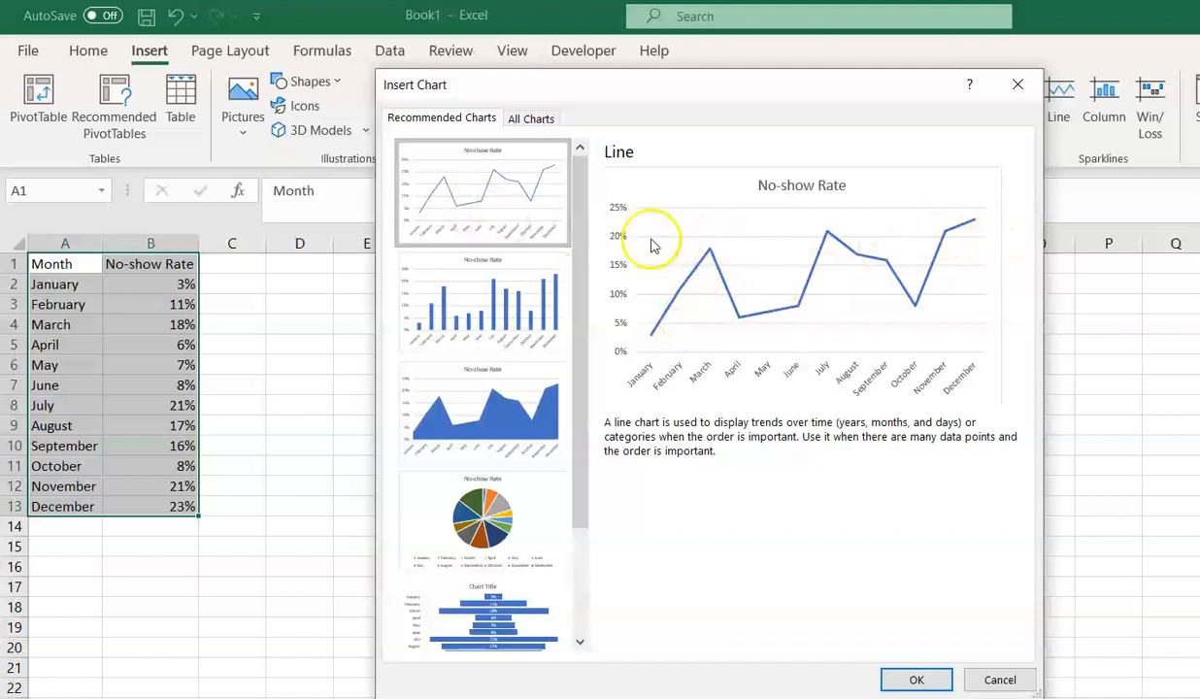
left_click(917, 680)
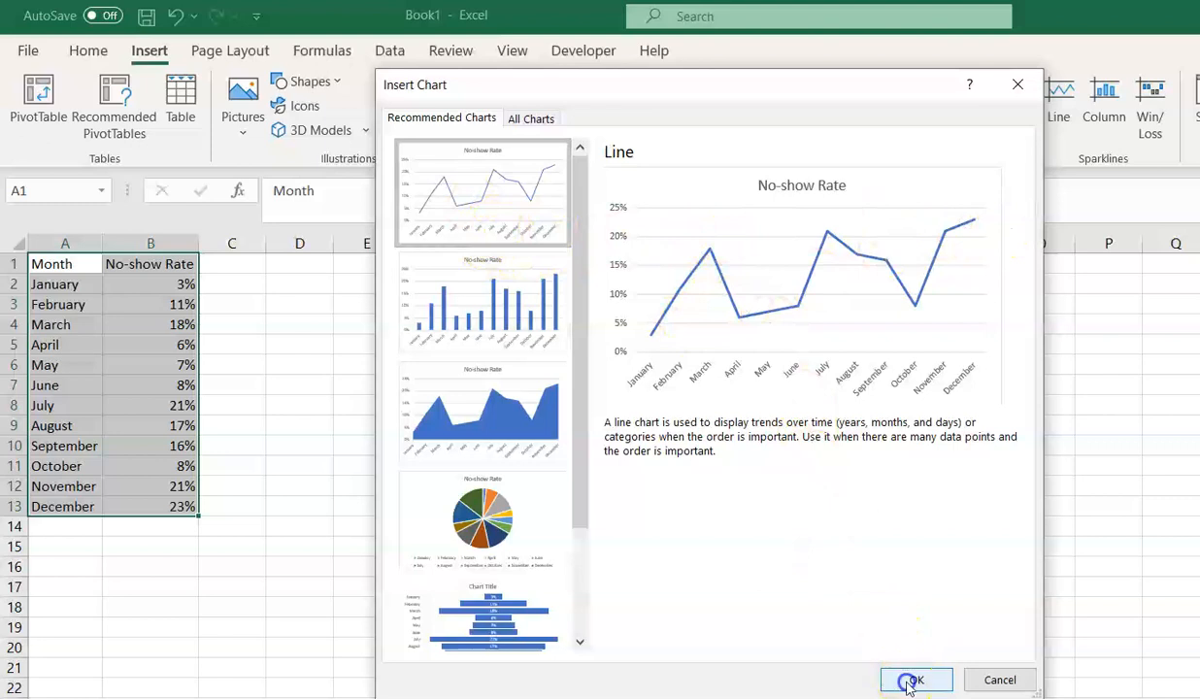
Insert the No-show Rate line chart beside the table and select it, keeping the default style.
left_click(917, 680)
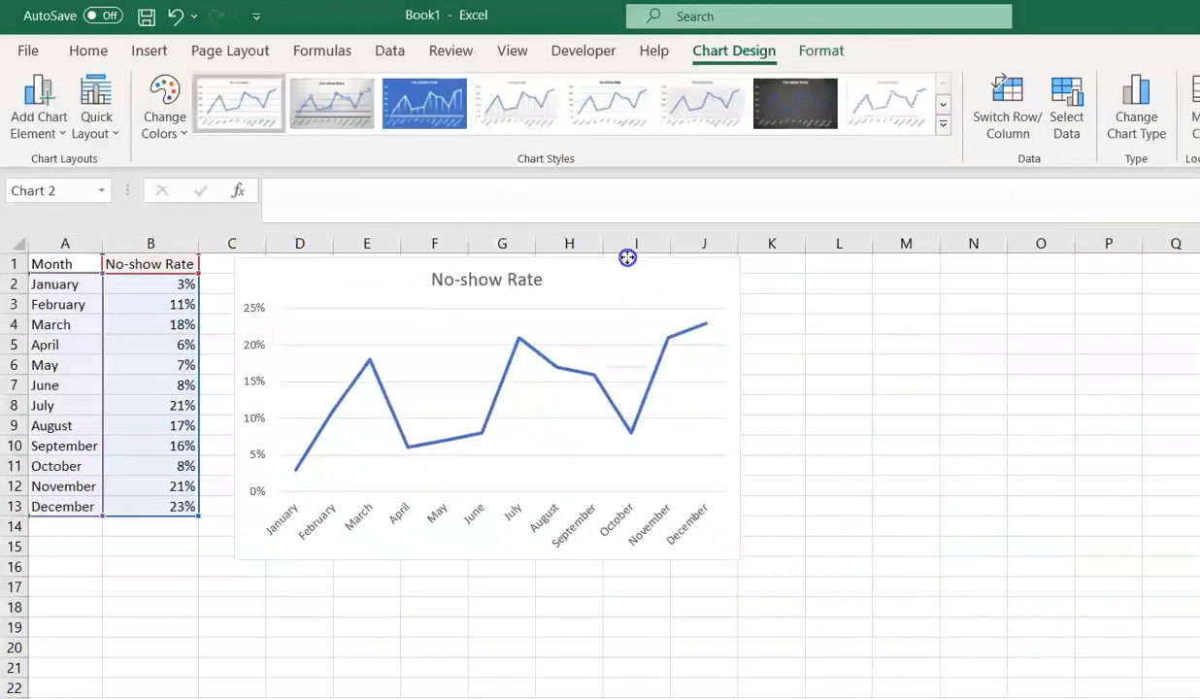
left_click(486, 388)
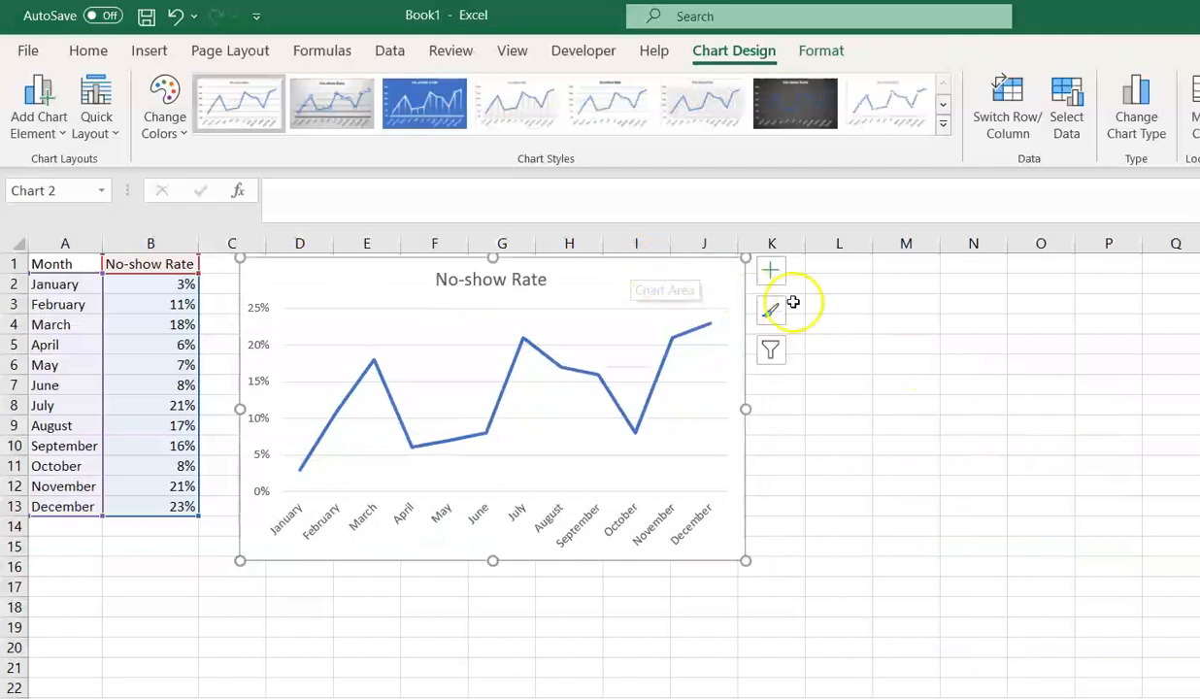
left_click(974, 386)
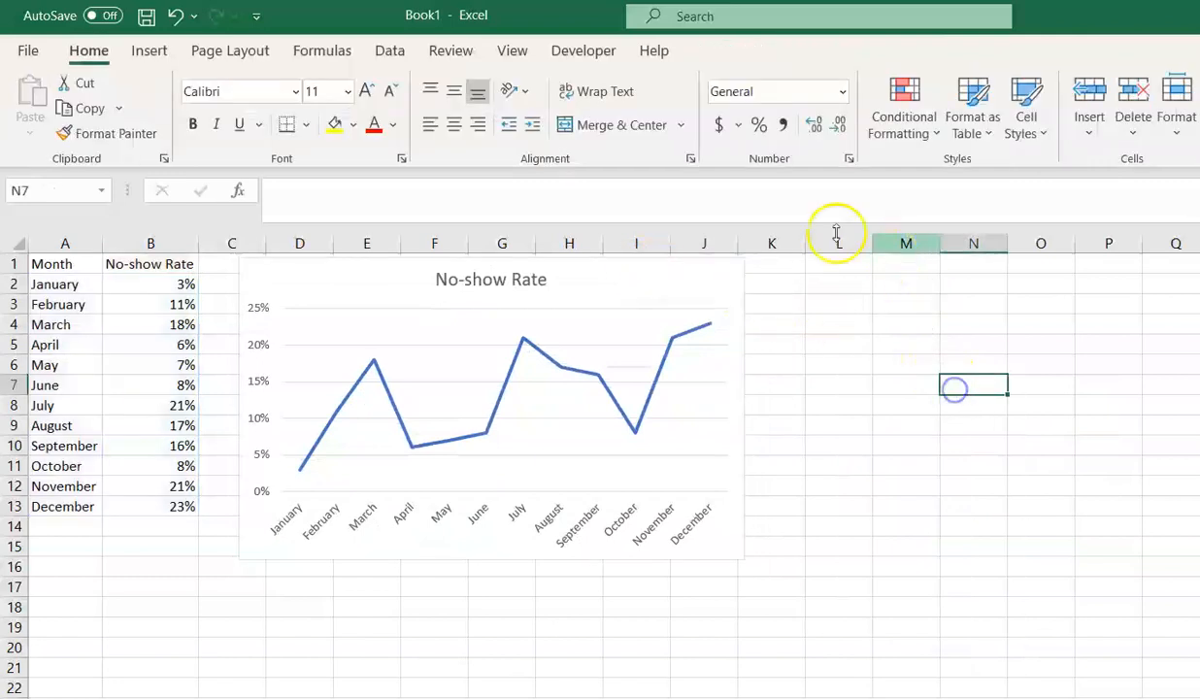
left_click(490, 399)
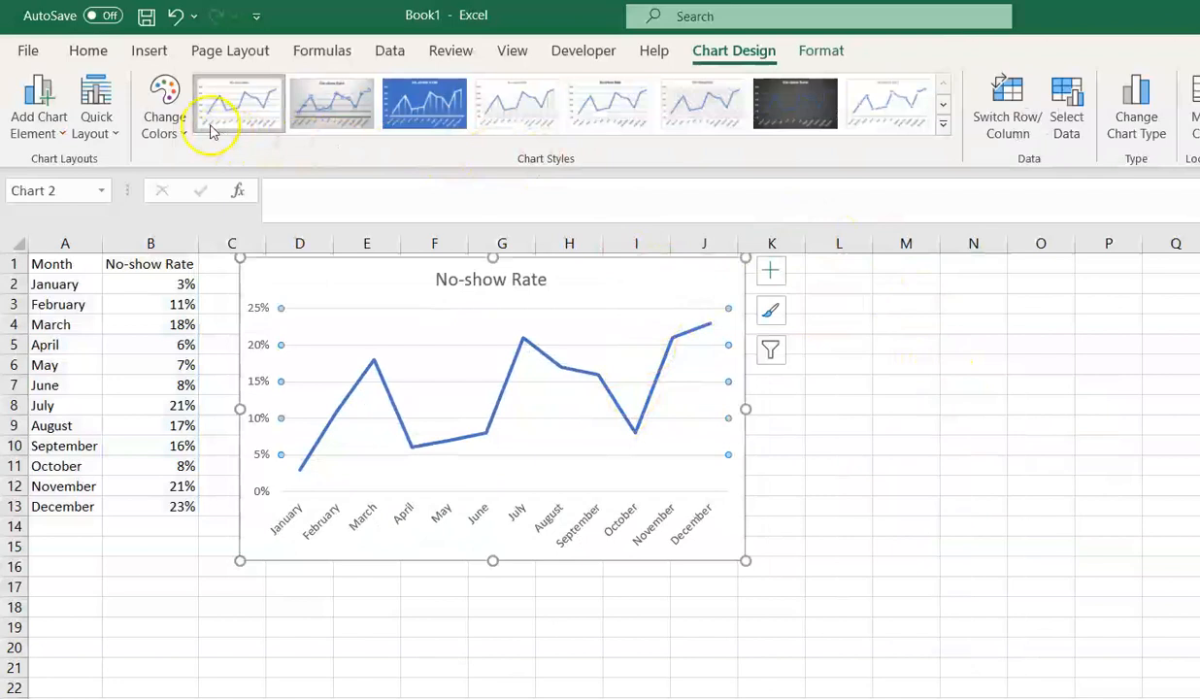
mouse_move(262, 117)
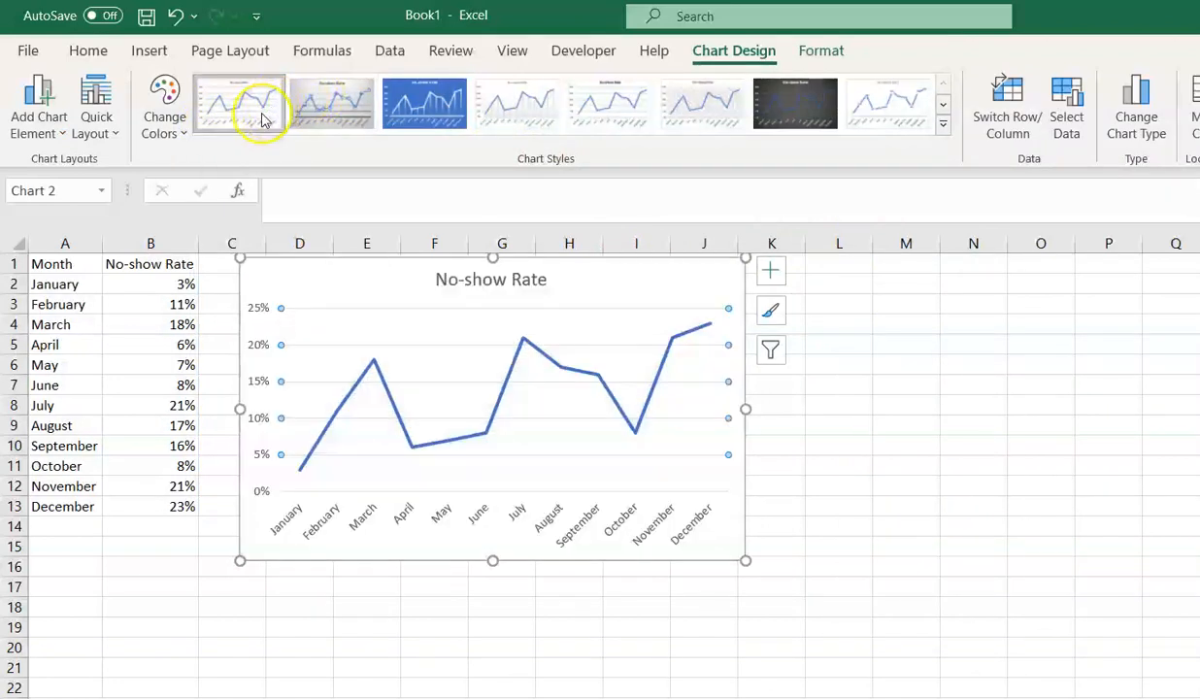
left_click(334, 105)
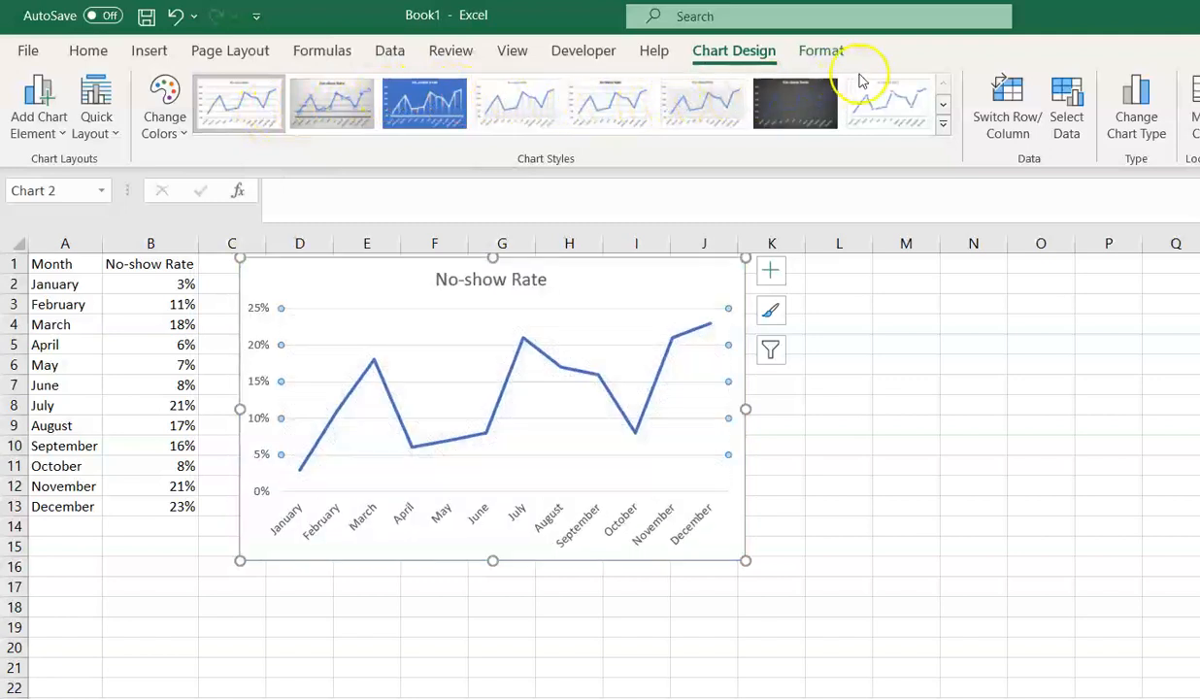
Apply the chart style with an uppercase title and percentage data labels on each point.
left_click(890, 103)
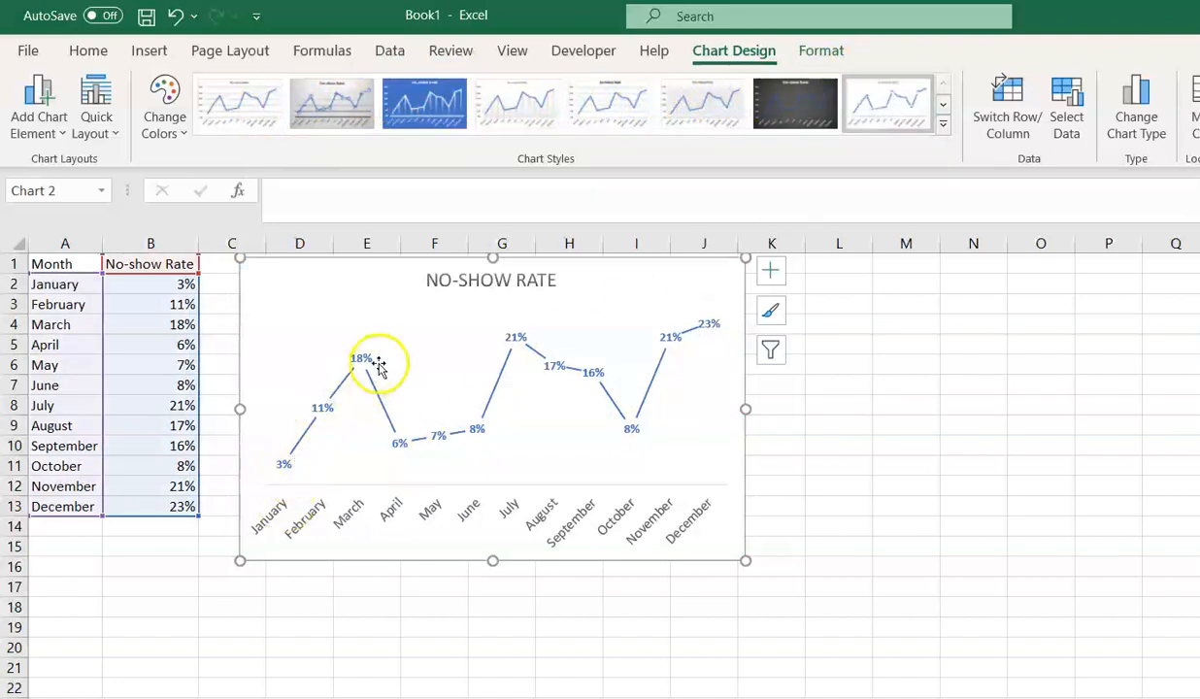
mouse_move(1119, 219)
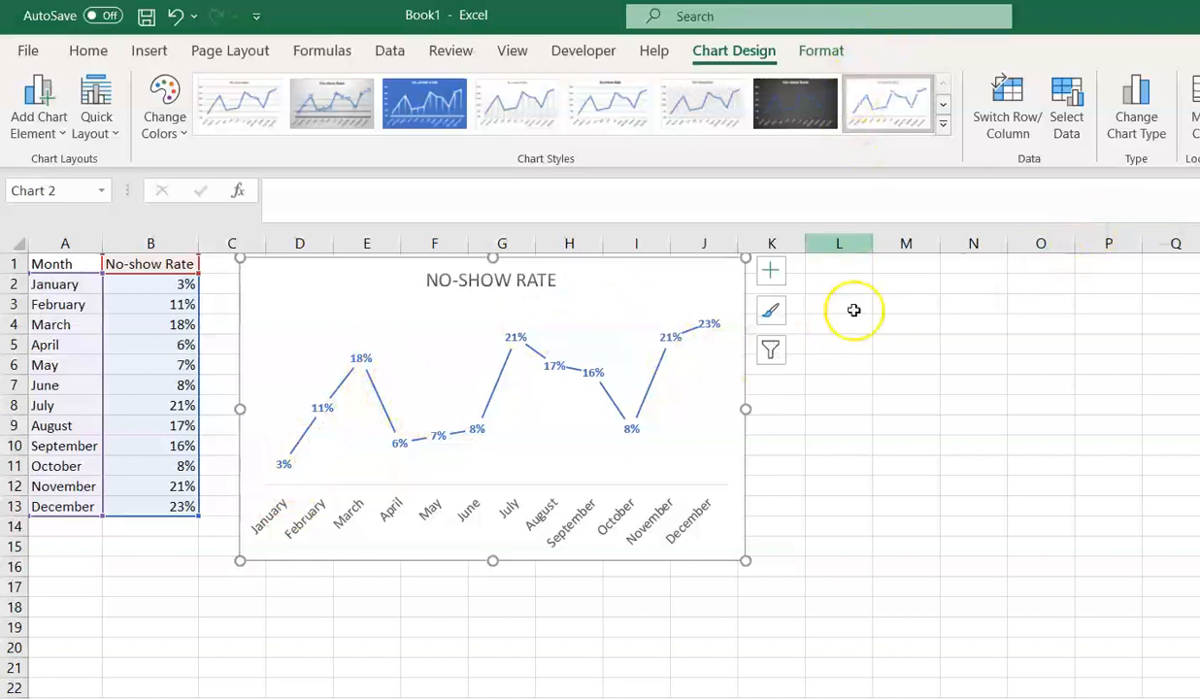
left_click(905, 384)
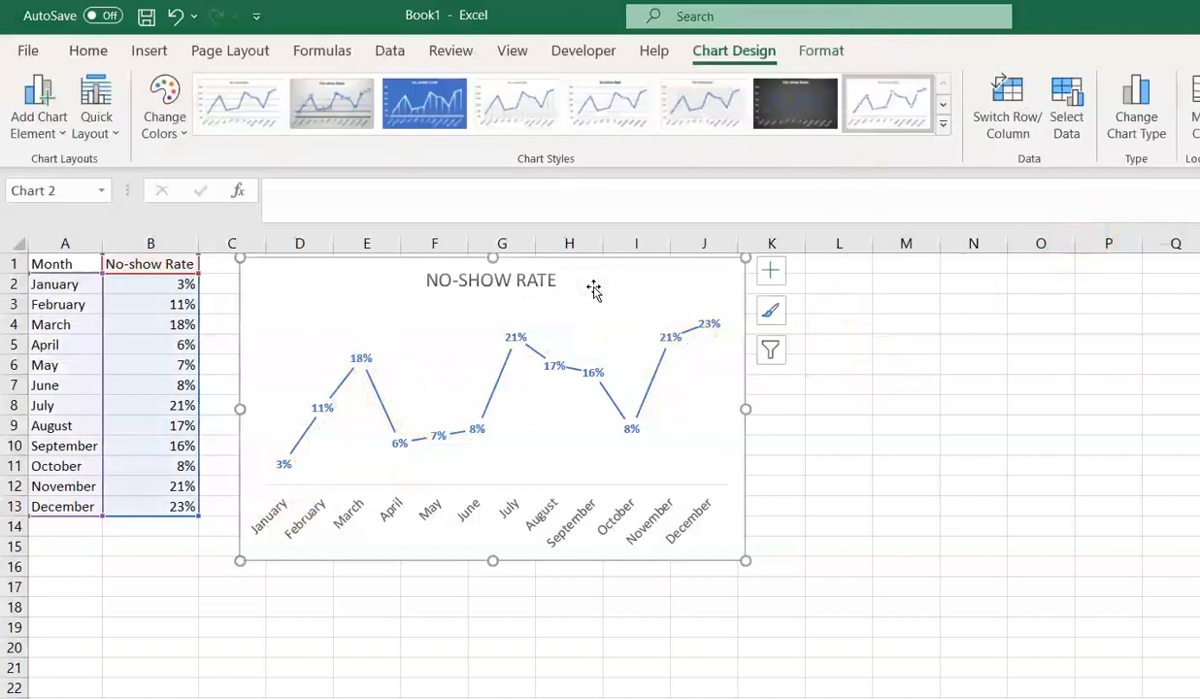
mouse_move(35, 105)
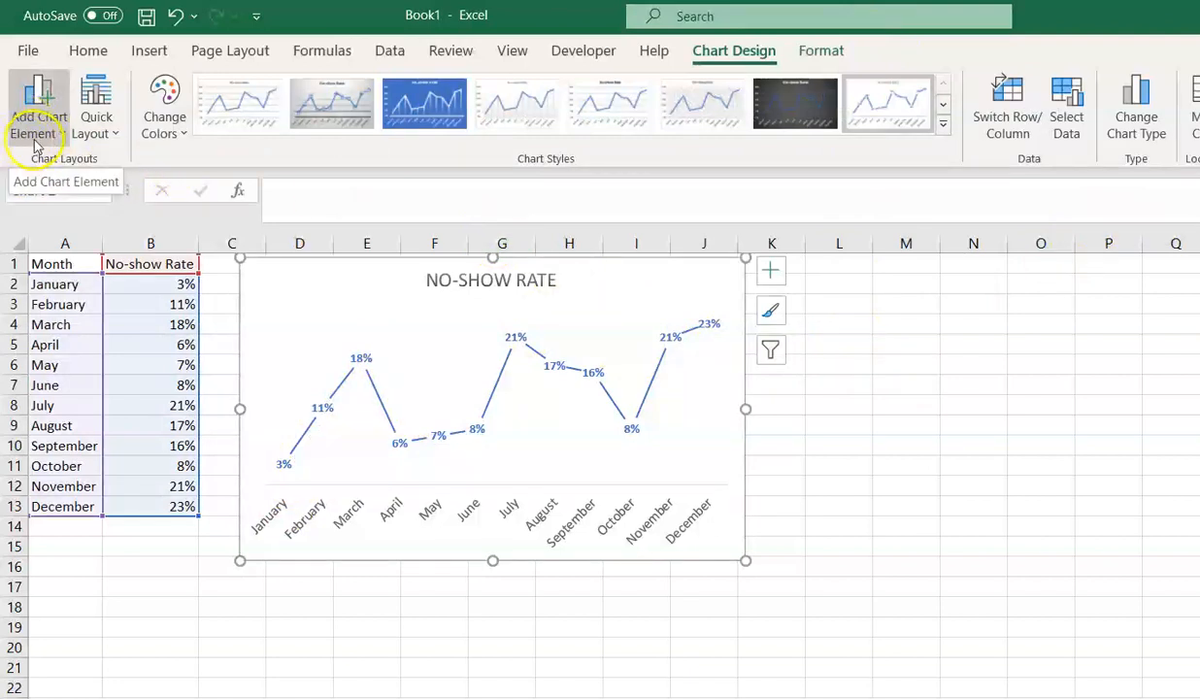
Add a Linear trendline to the chart via Add Chart Element.
left_click(37, 106)
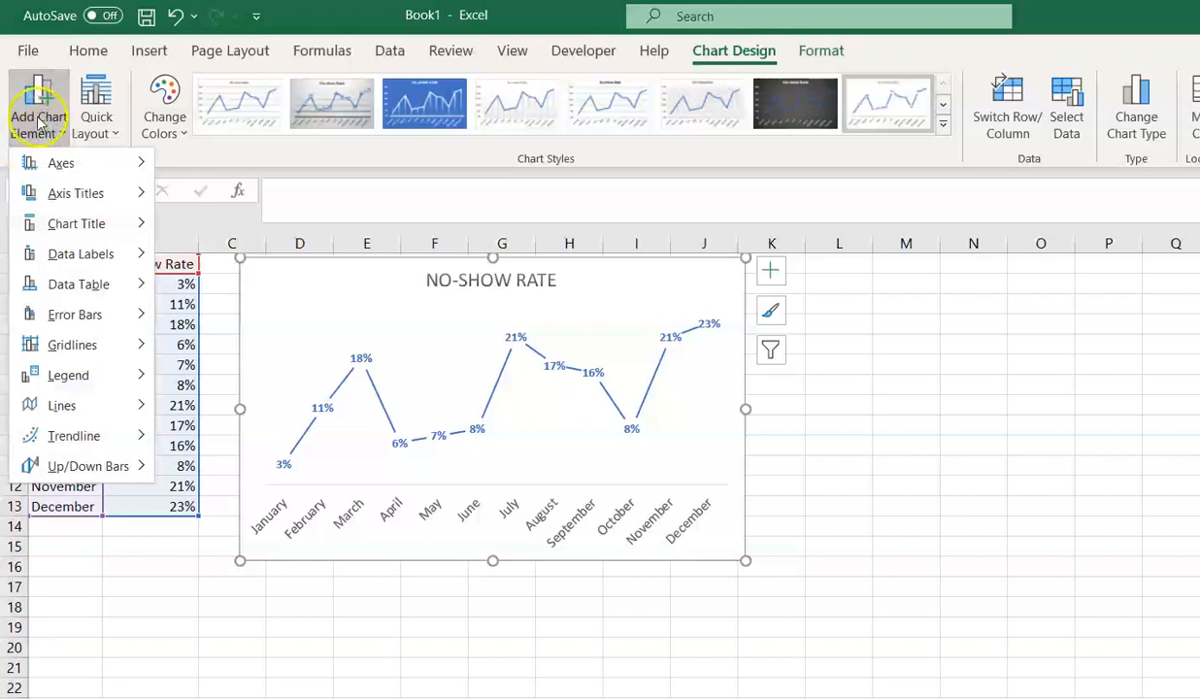
left_click(74, 435)
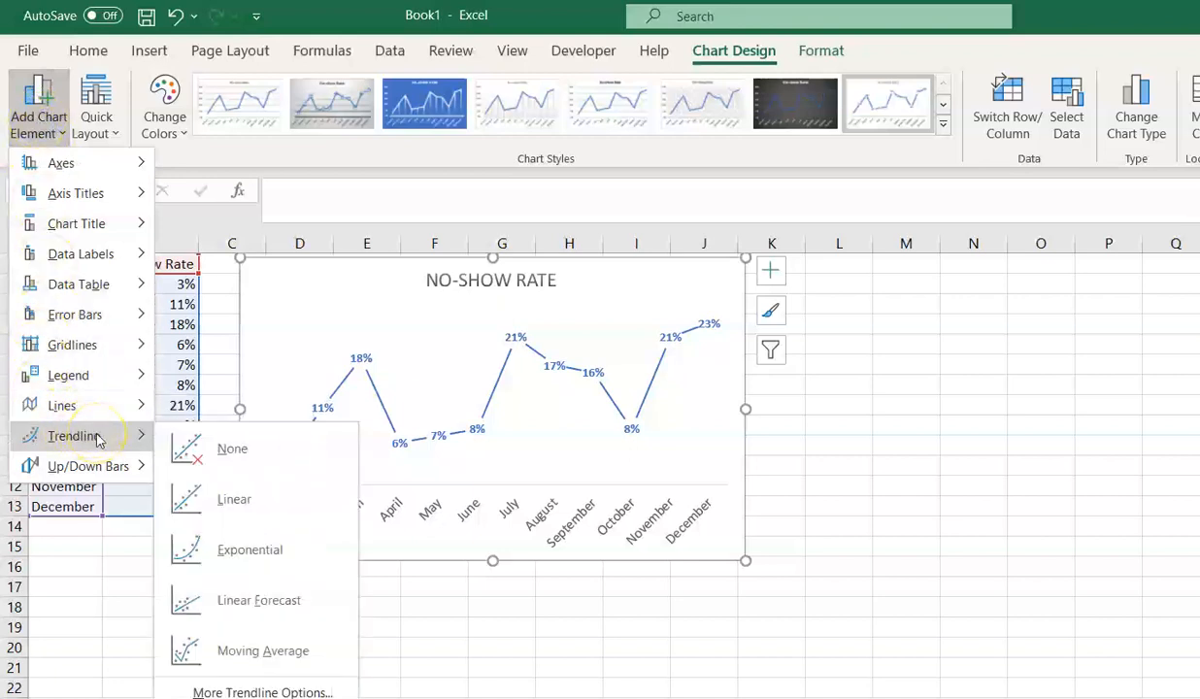
left_click(62, 406)
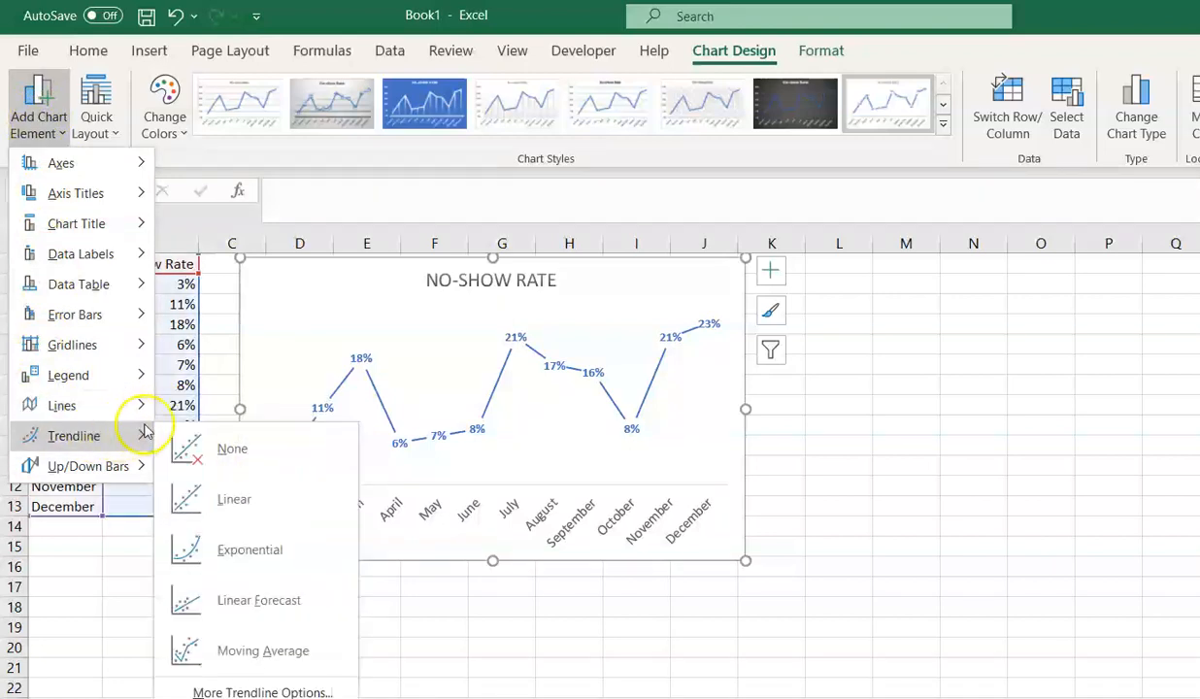
left_click(233, 499)
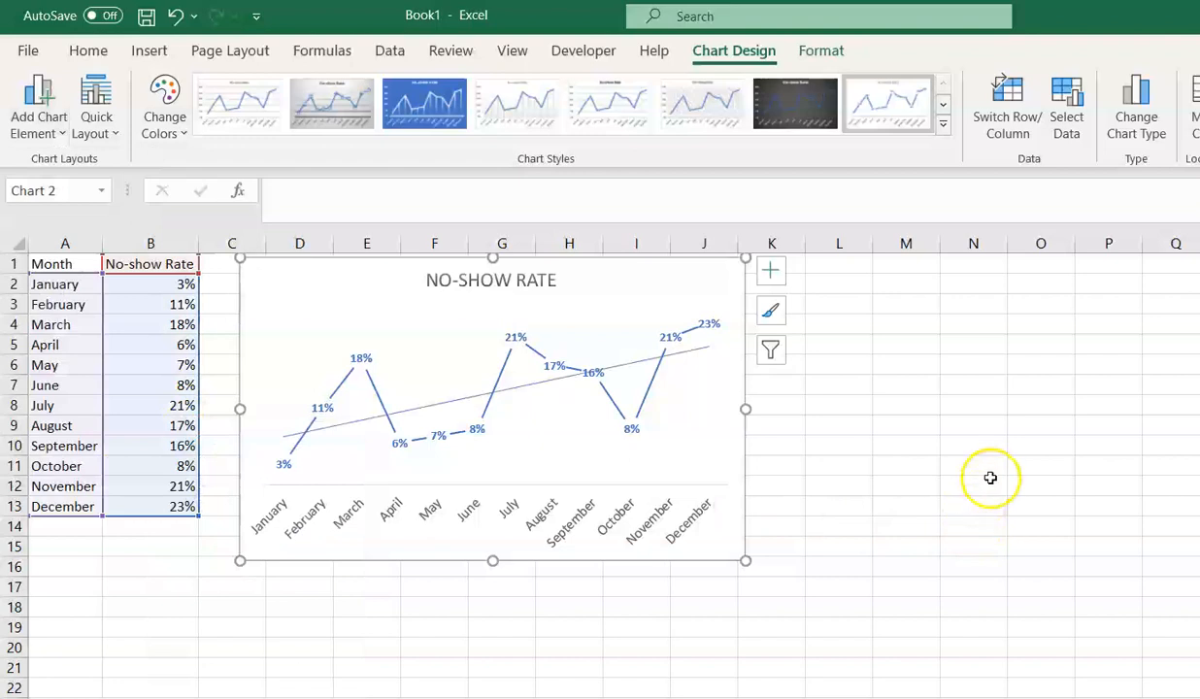
Deselect the chart to review it with its trendline beside the table.
left_click(975, 485)
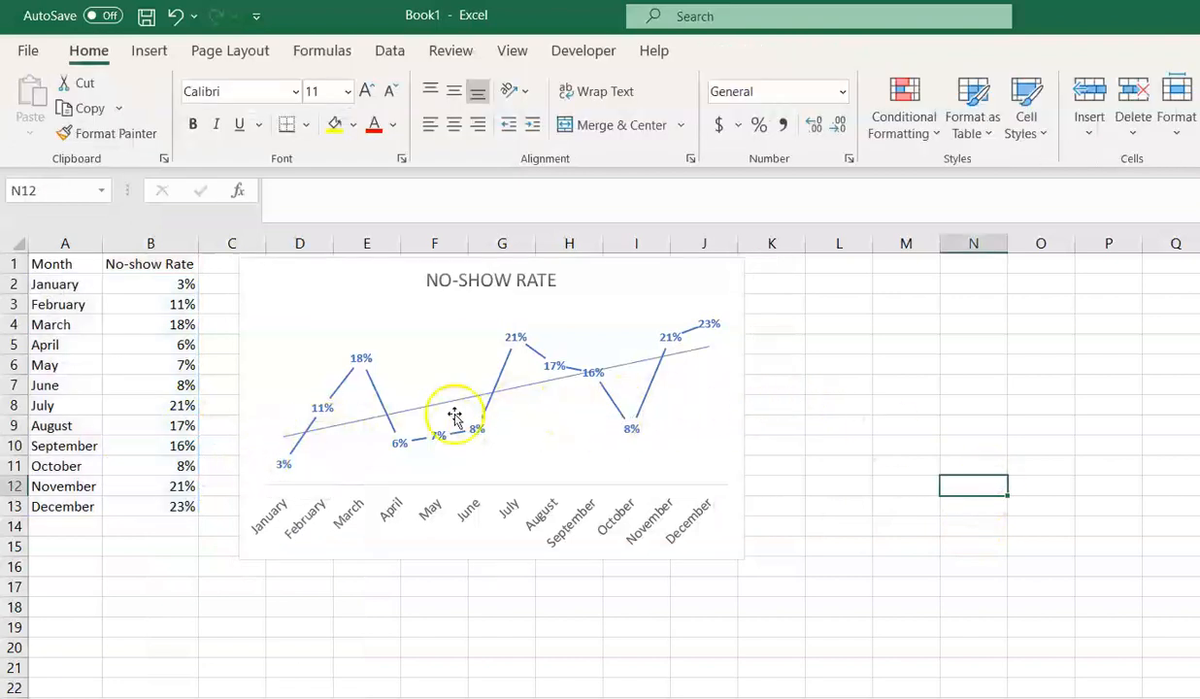
mouse_move(726, 340)
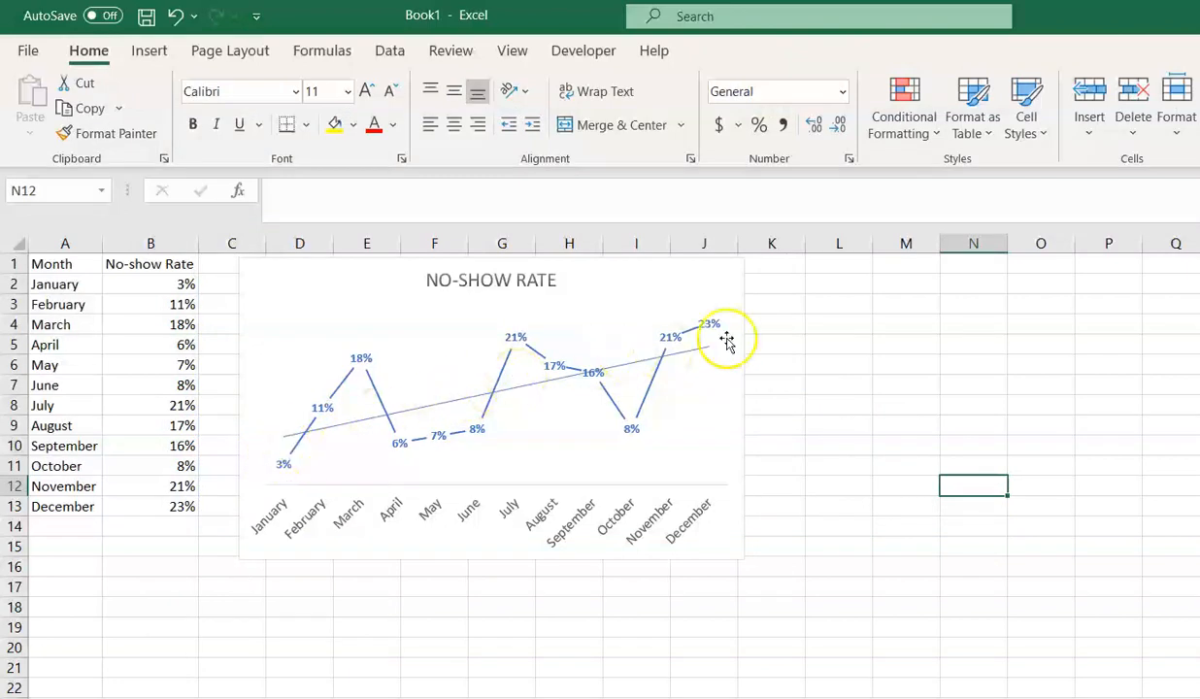
mouse_move(719, 346)
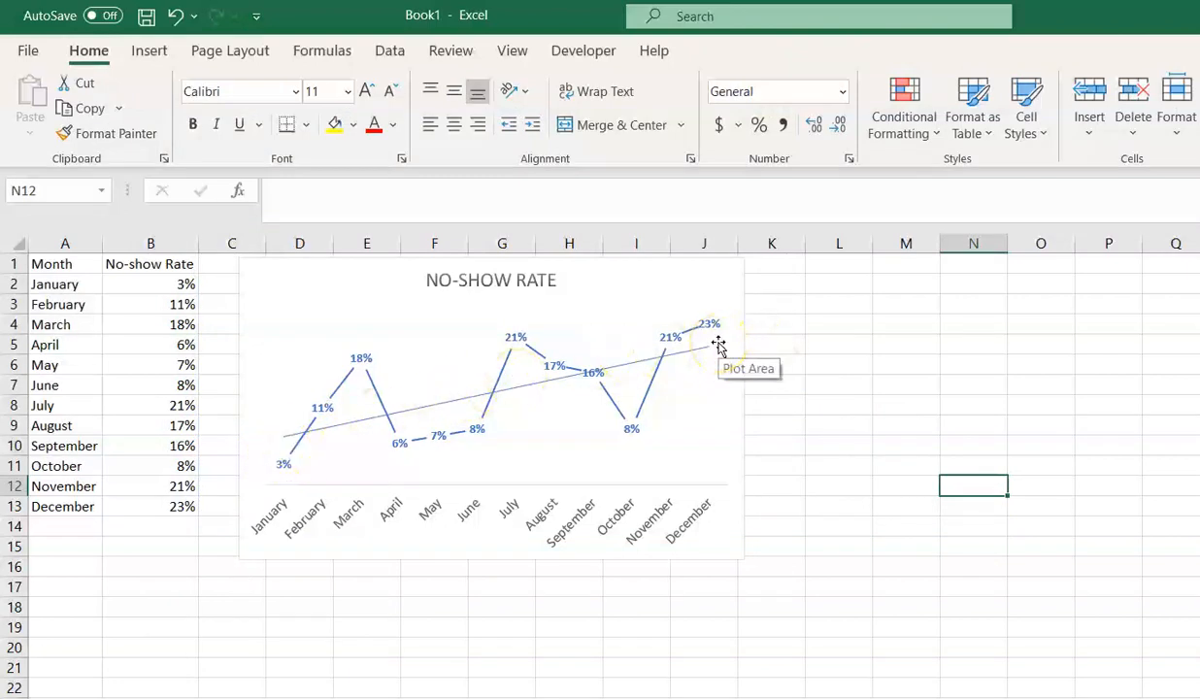
mouse_move(808, 347)
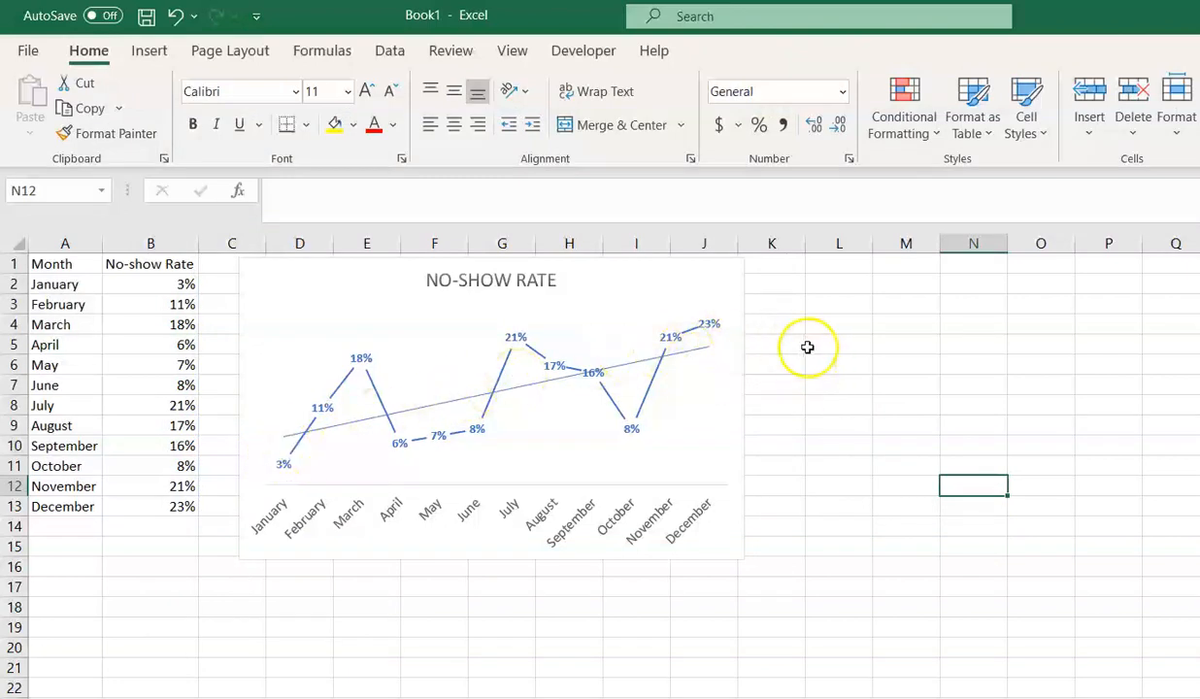
mouse_move(742, 381)
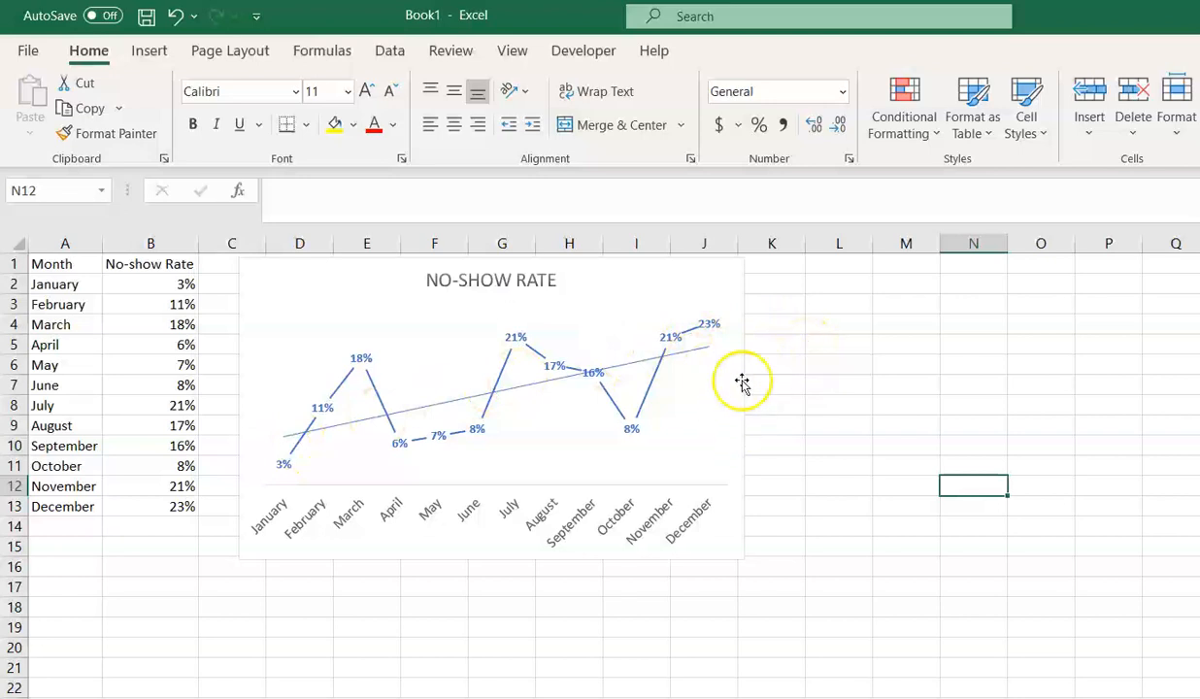
mouse_move(736, 381)
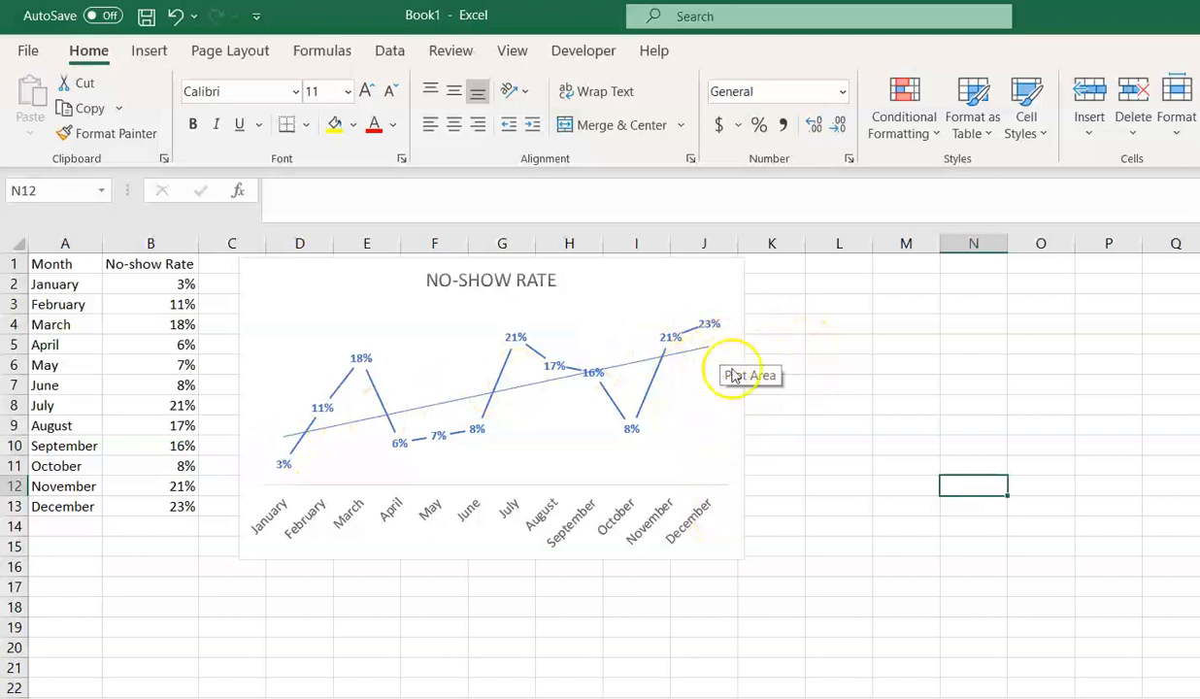
mouse_move(738, 359)
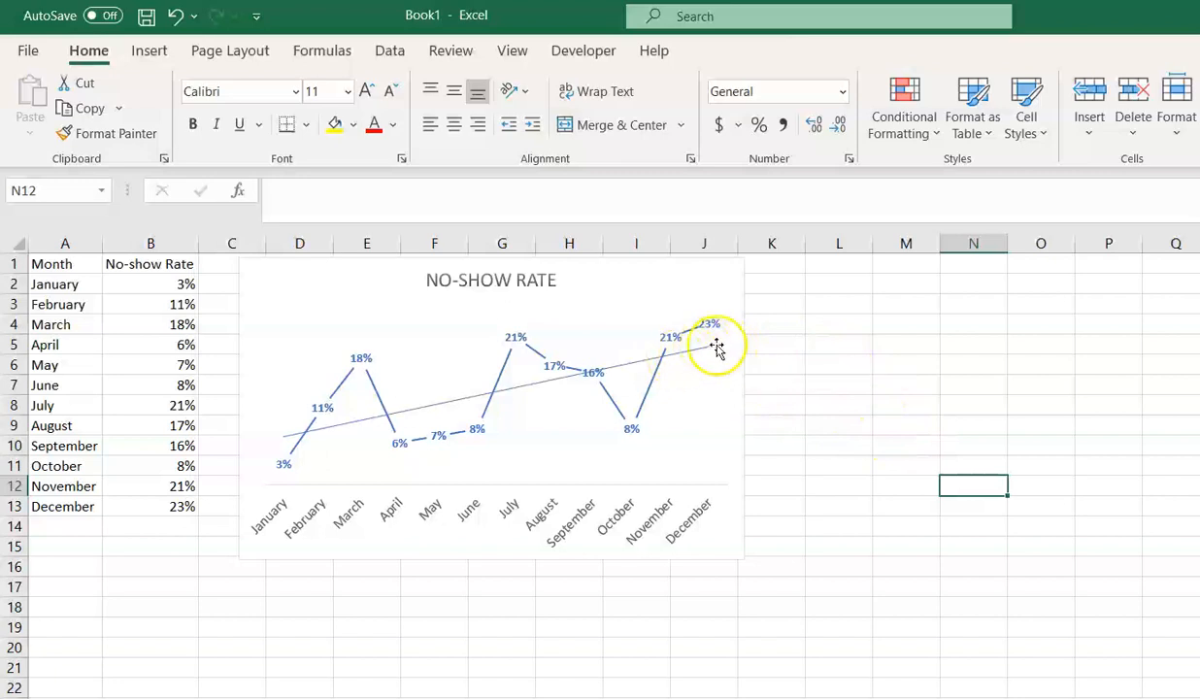
mouse_move(902, 441)
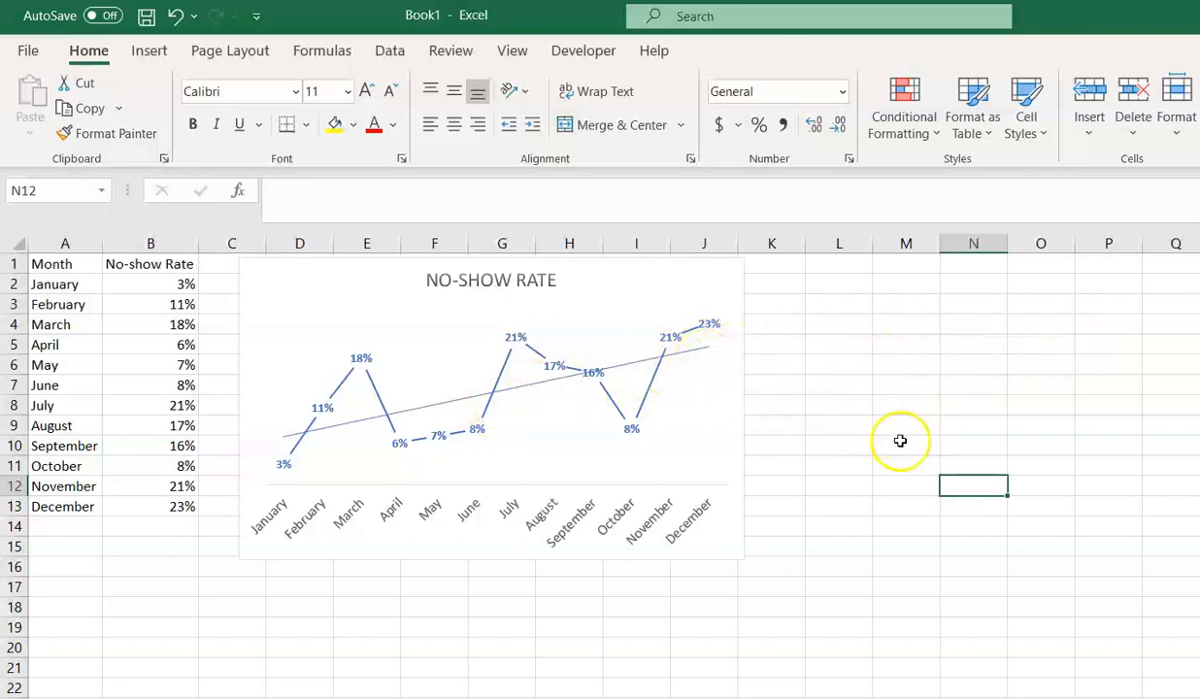
mouse_move(971, 421)
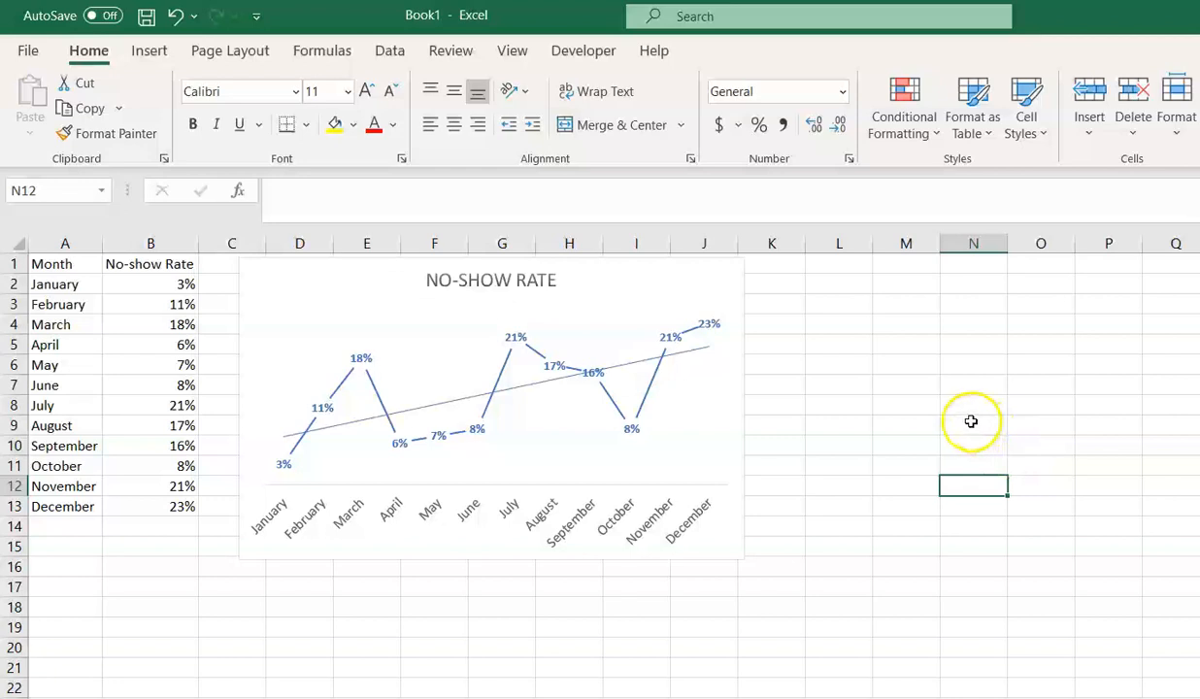
mouse_move(942, 402)
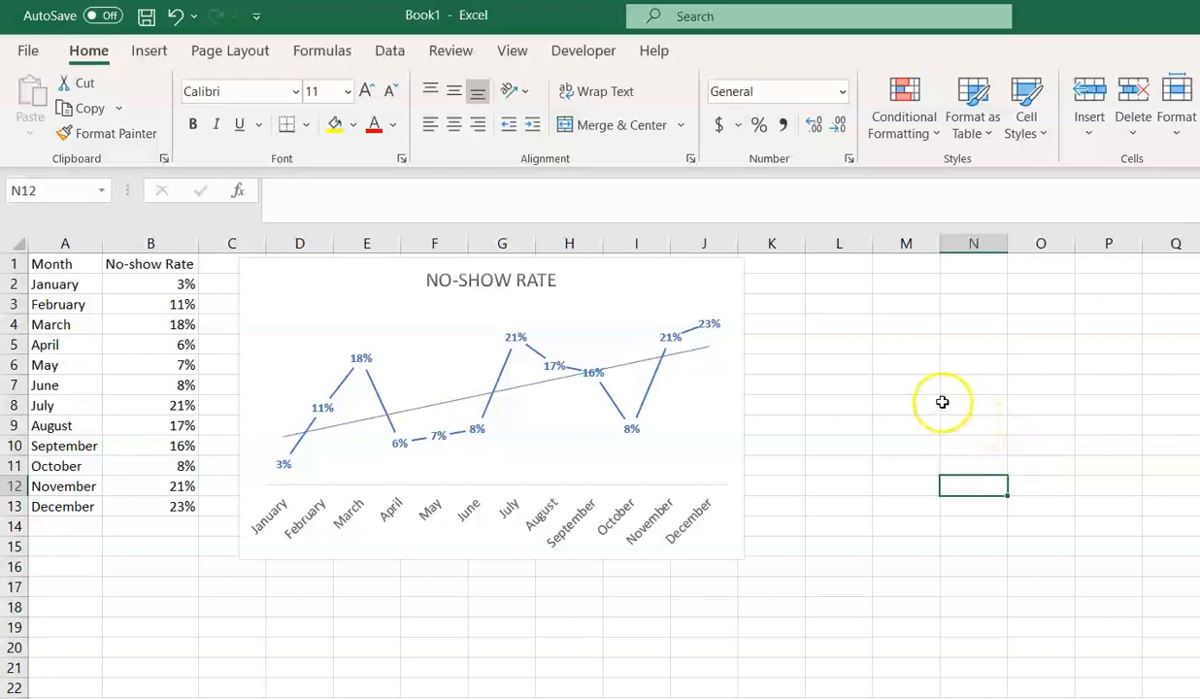